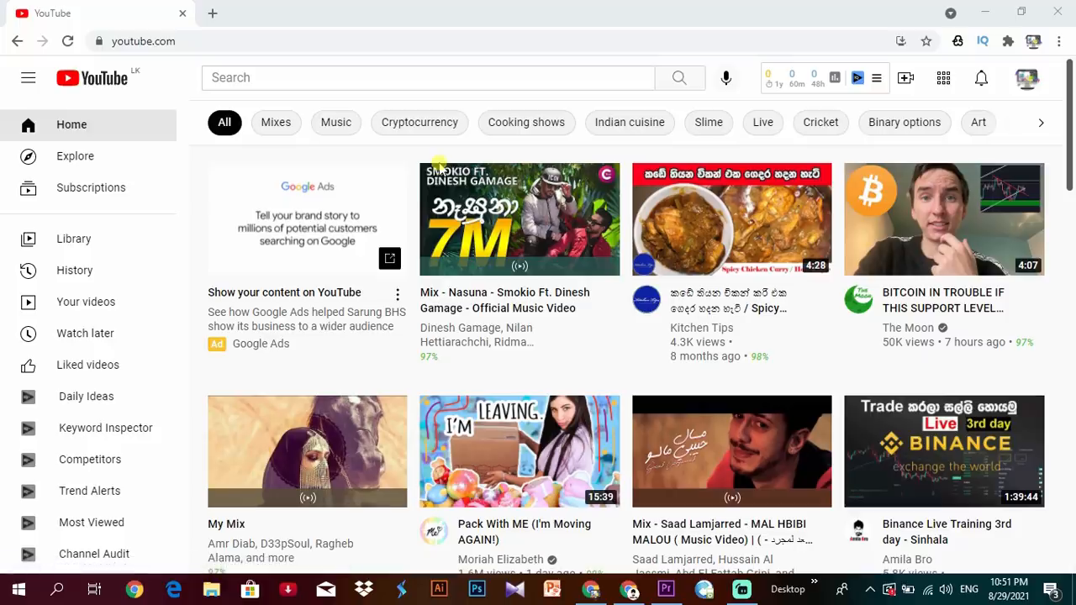
pyautogui.moveTo(367, 141)
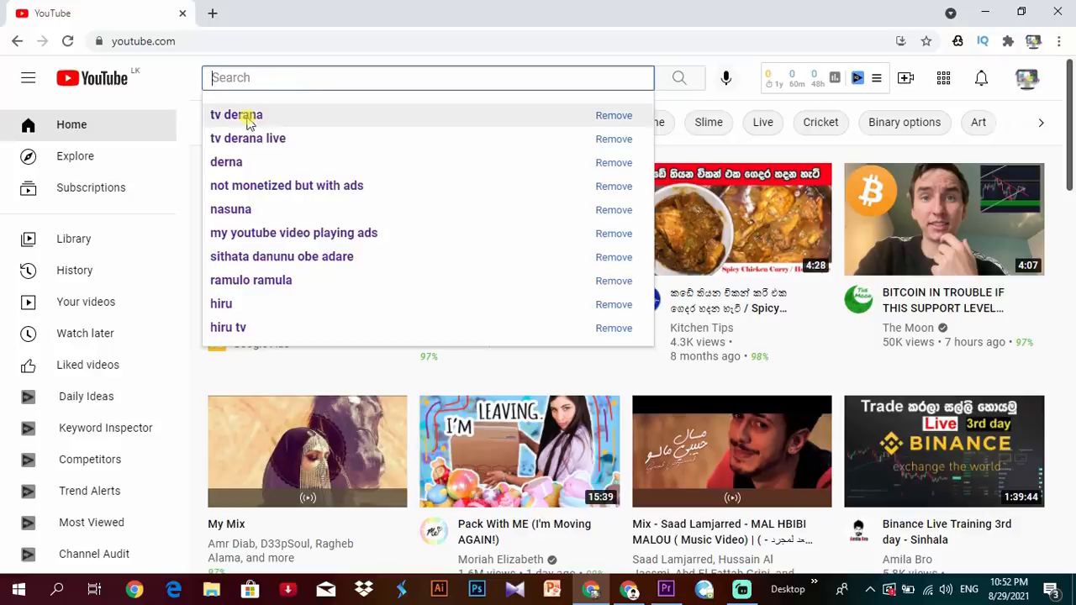
# Search YouTube again for 'tv derana' from the search history suggestion.
pyautogui.click(236, 115)
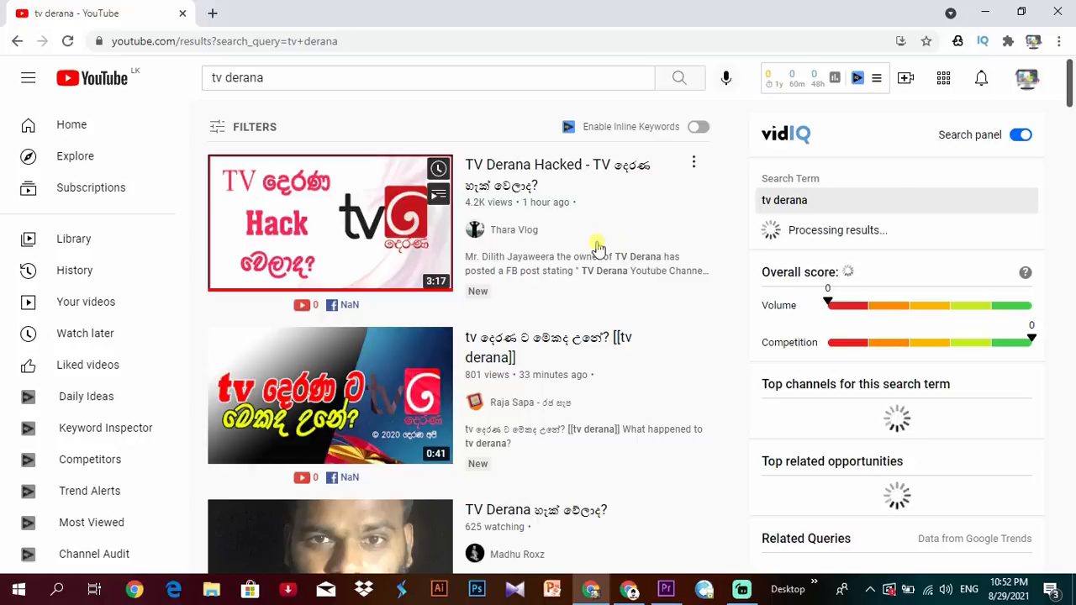
pyautogui.scroll(-3)
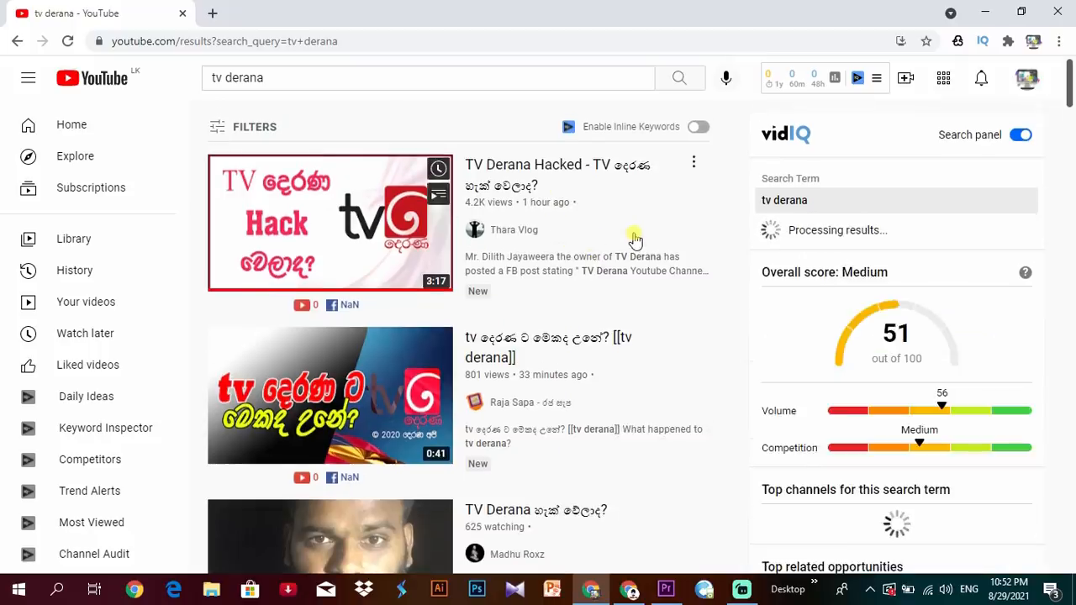
pyautogui.scroll(-3)
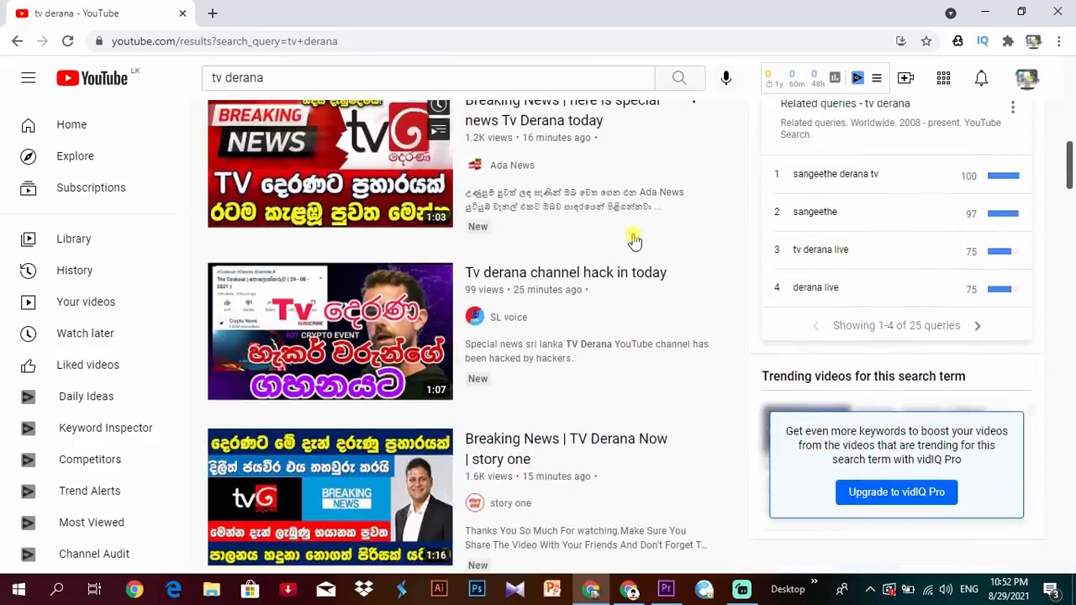
pyautogui.scroll(-3)
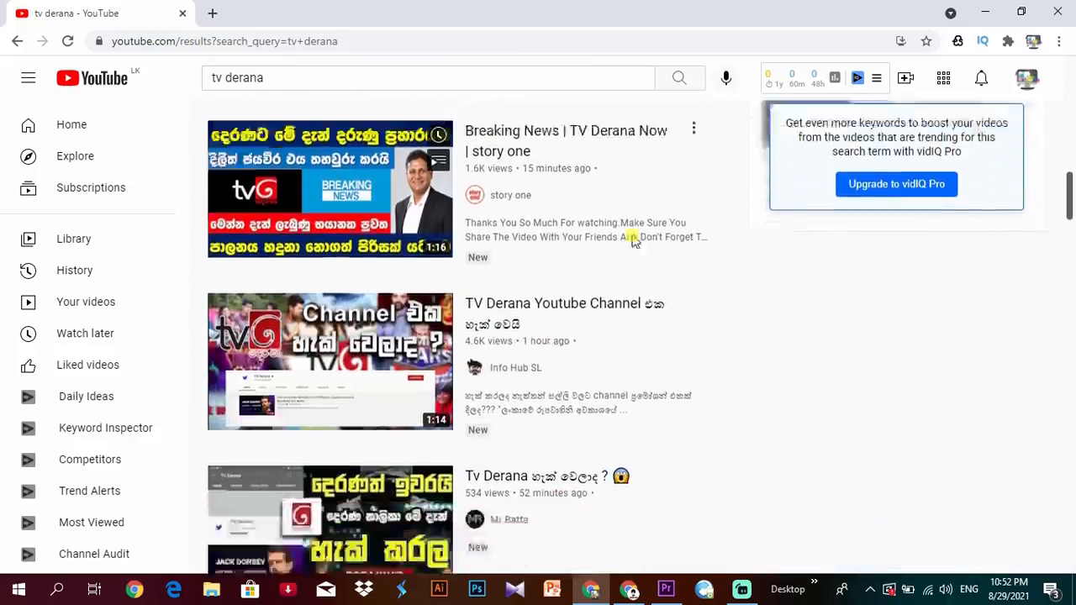
pyautogui.scroll(-3)
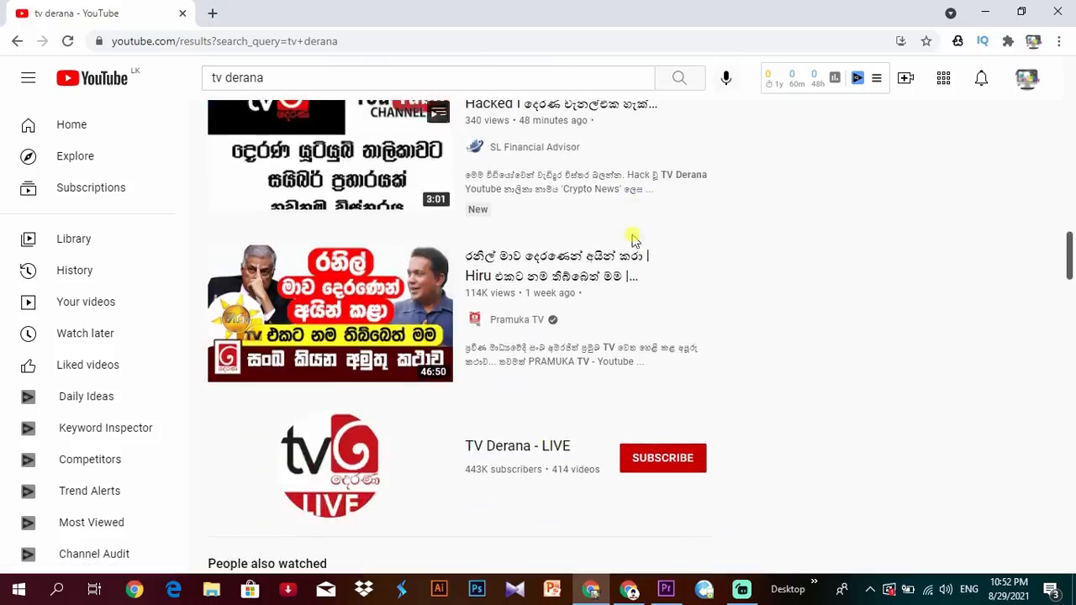
pyautogui.scroll(-3)
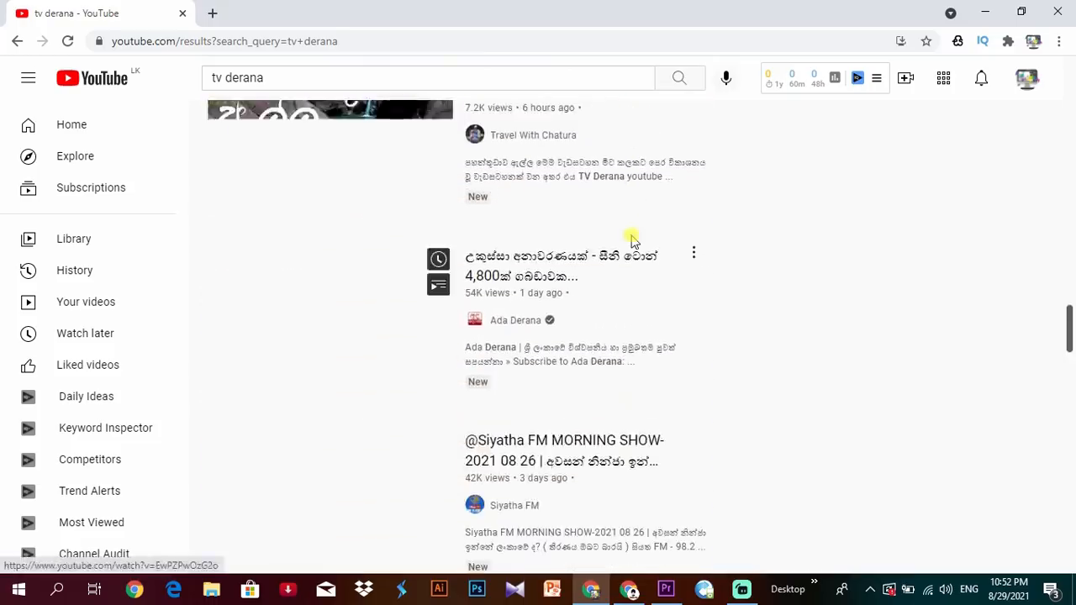
pyautogui.scroll(-3)
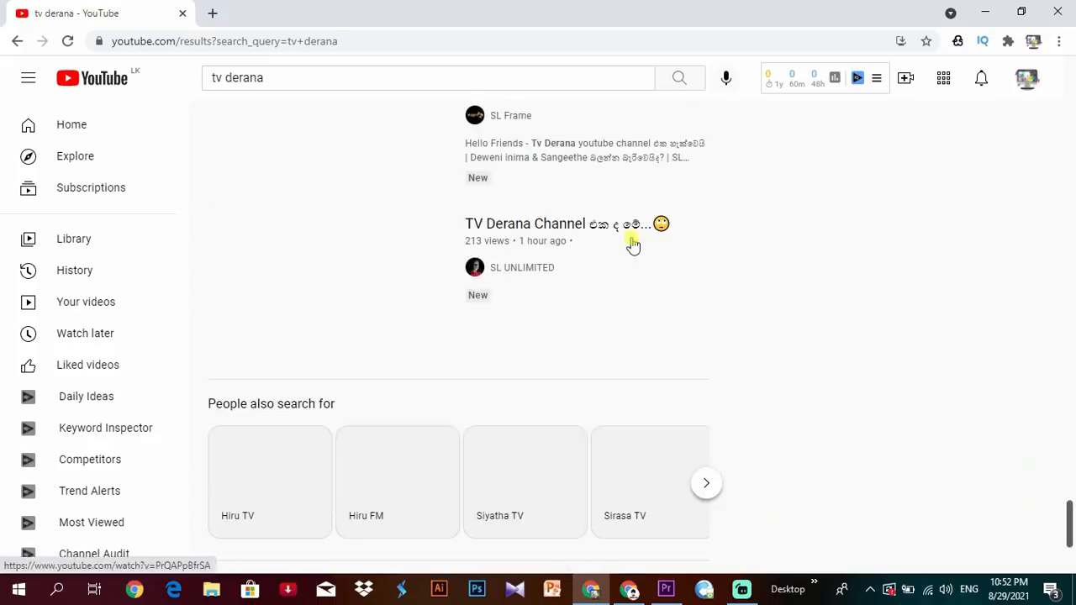
pyautogui.scroll(-3)
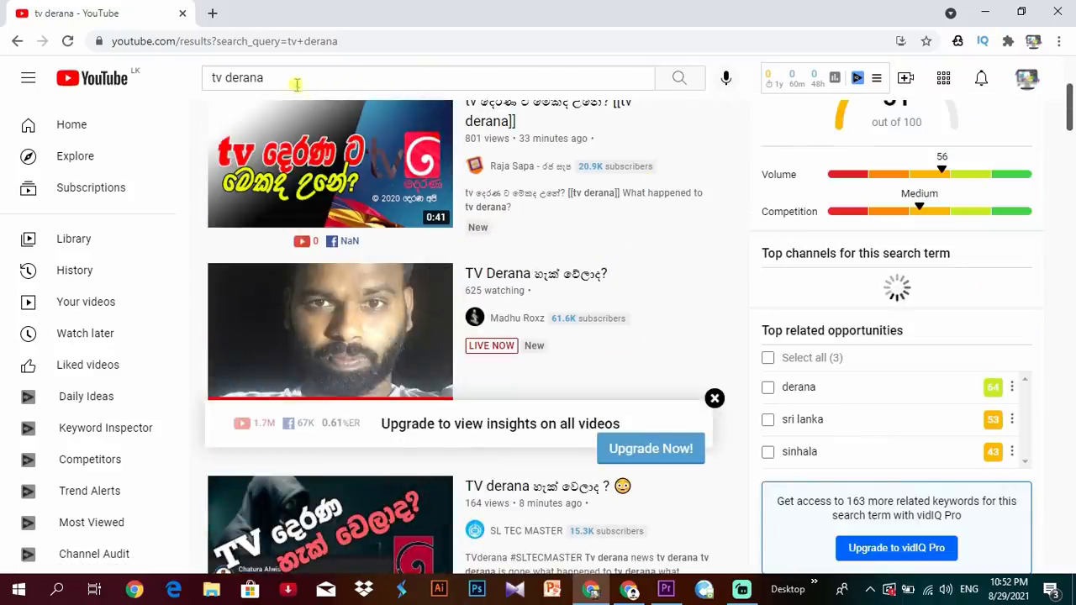
# Search 'crypto news' and view the Crypto News channel's uploaded videos.
pyautogui.write('crypto news')
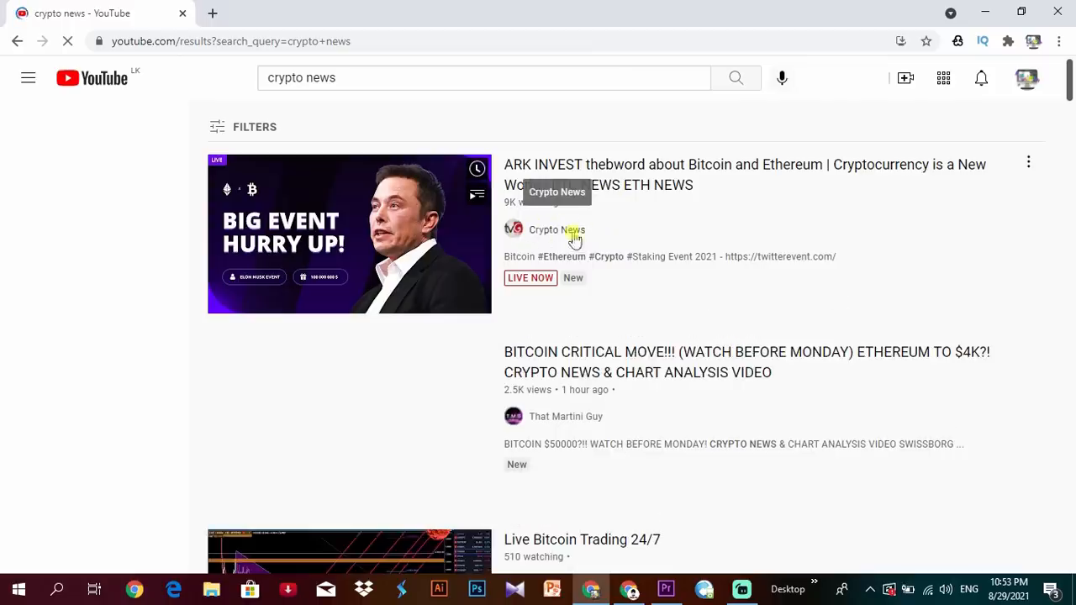
pyautogui.click(557, 229)
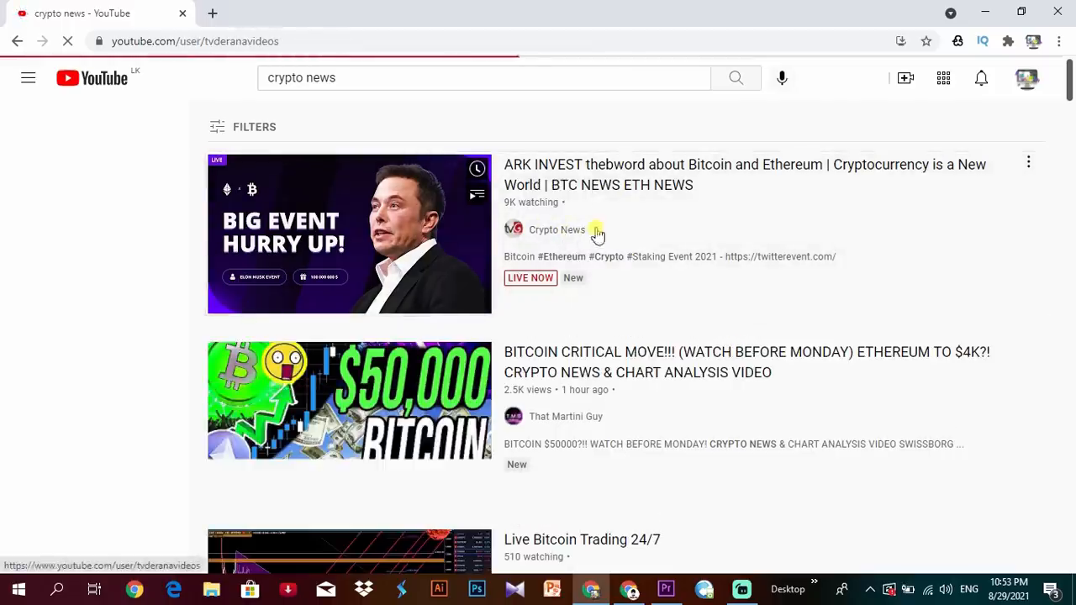
pyautogui.click(557, 228)
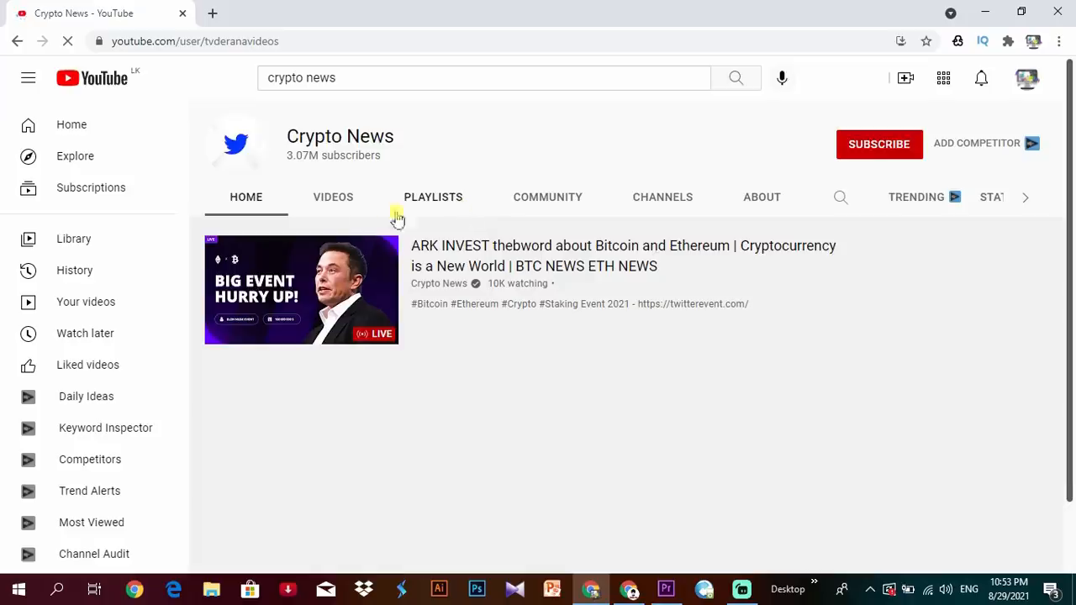
pyautogui.click(333, 197)
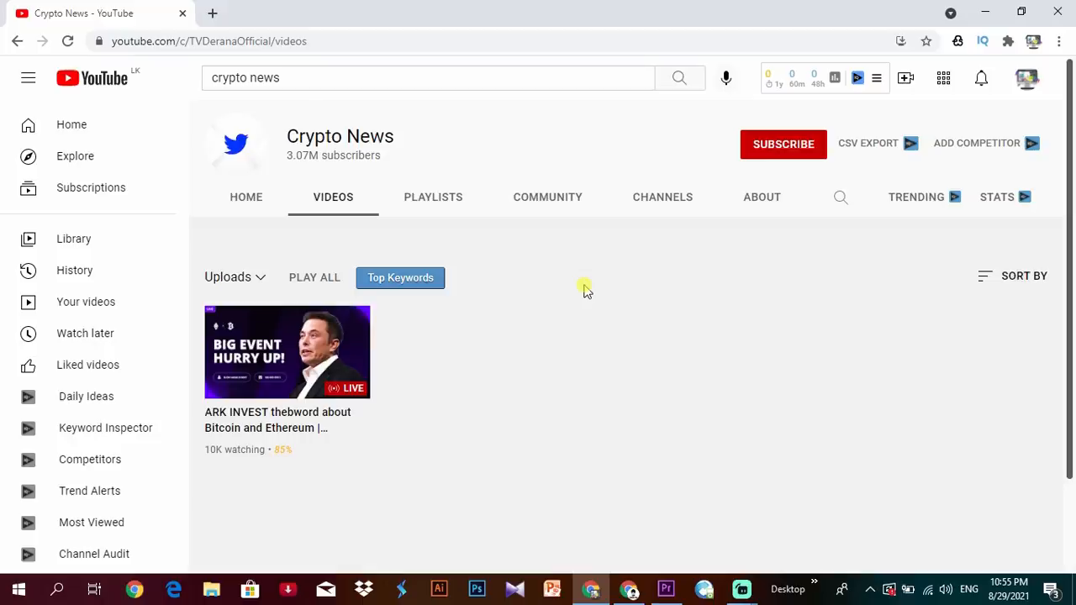
# View the channel's Community posts, then Google 'fb' in a new tab.
pyautogui.click(548, 197)
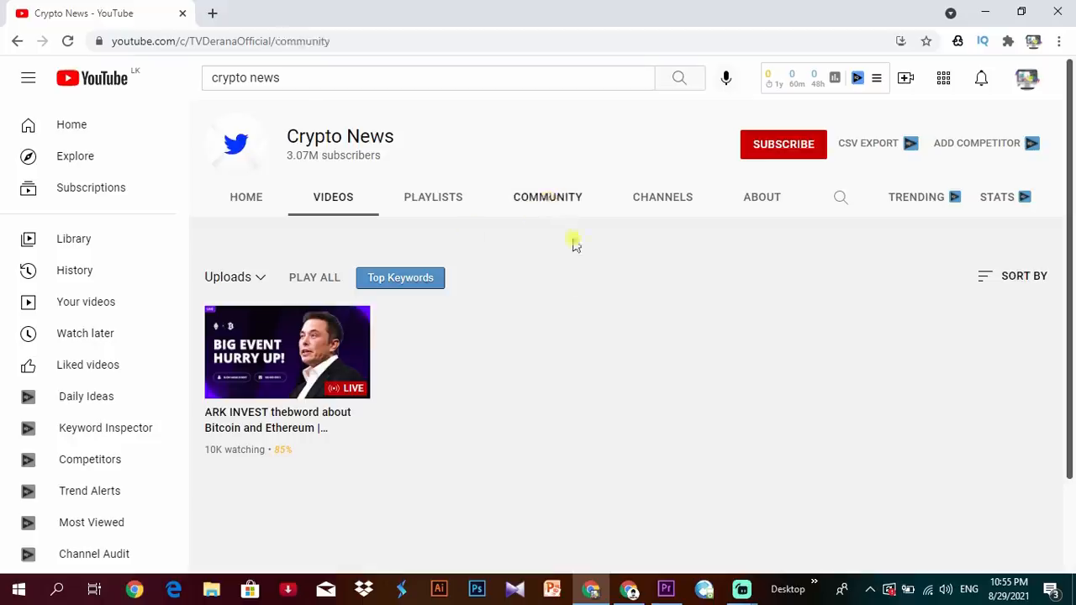
pyautogui.click(549, 197)
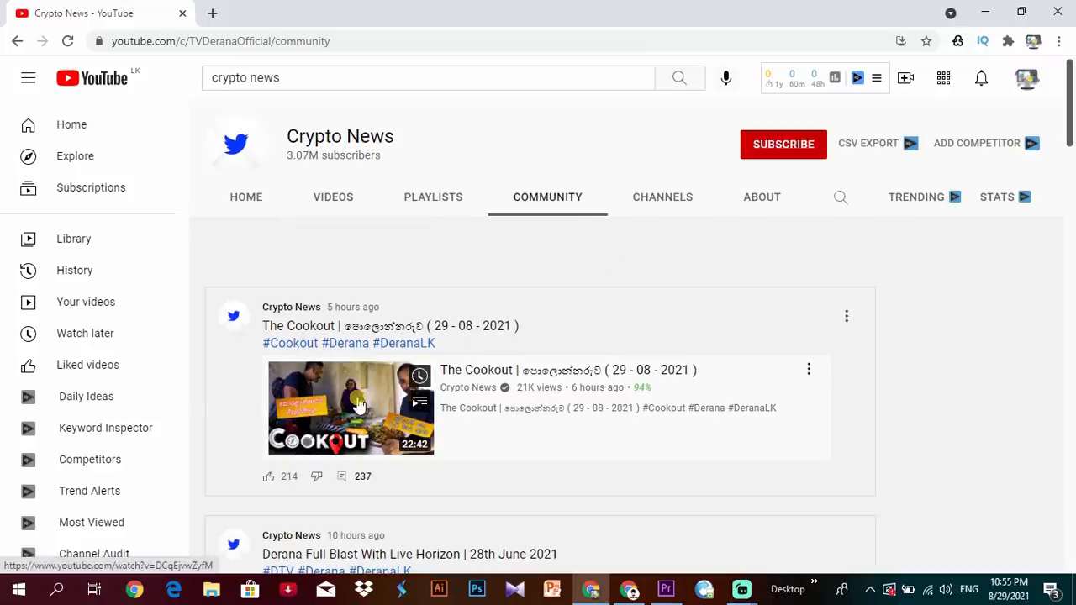
pyautogui.click(350, 408)
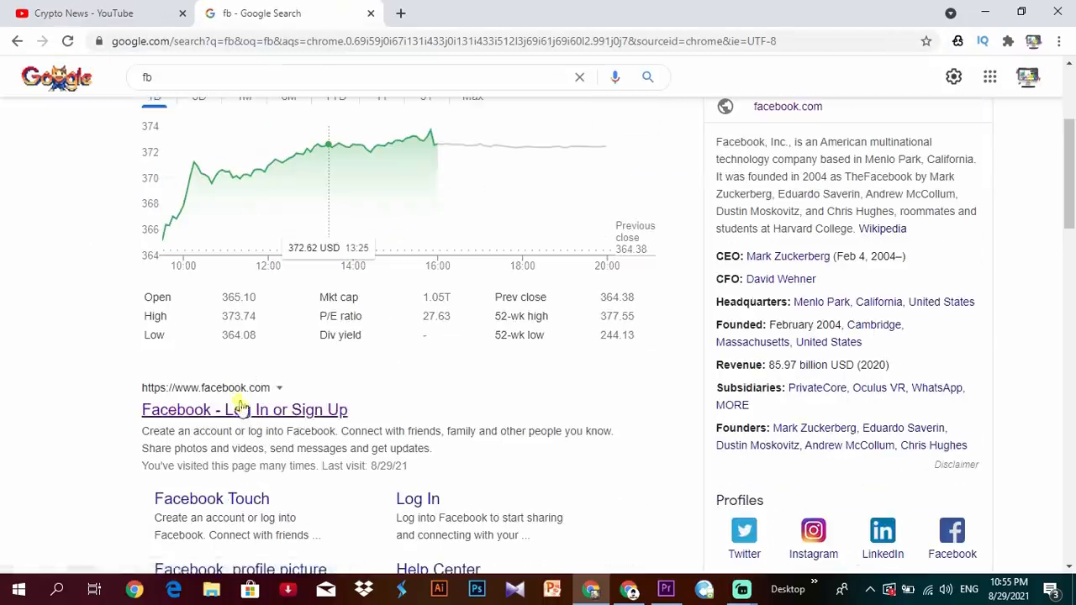
# Go to Facebook and find Dilith Jayaweera's post that the TV Derana YouTube channel was hacked.
pyautogui.click(244, 411)
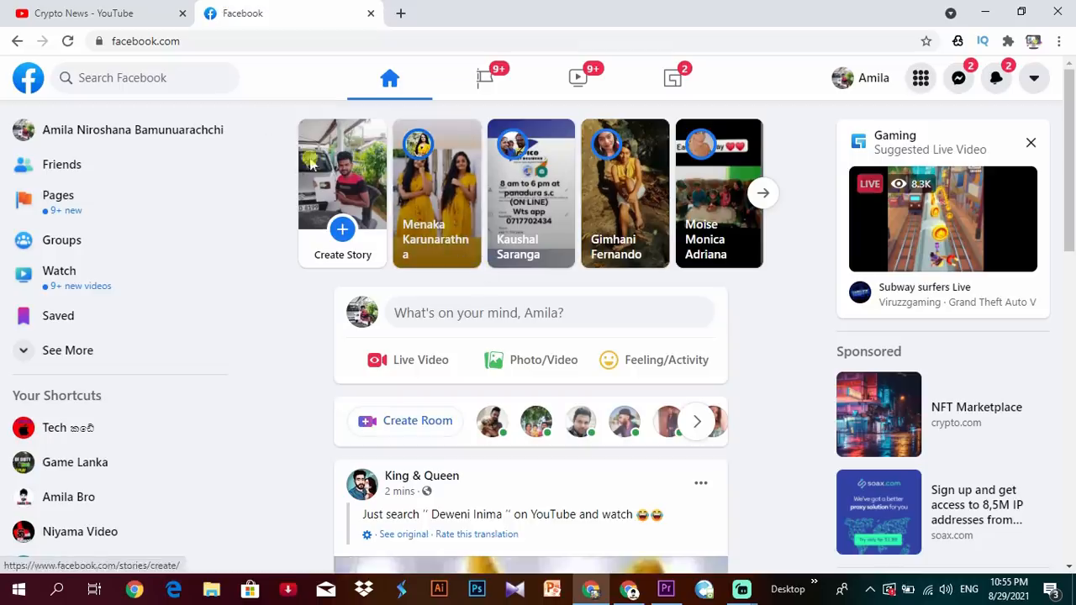
pyautogui.click(135, 78)
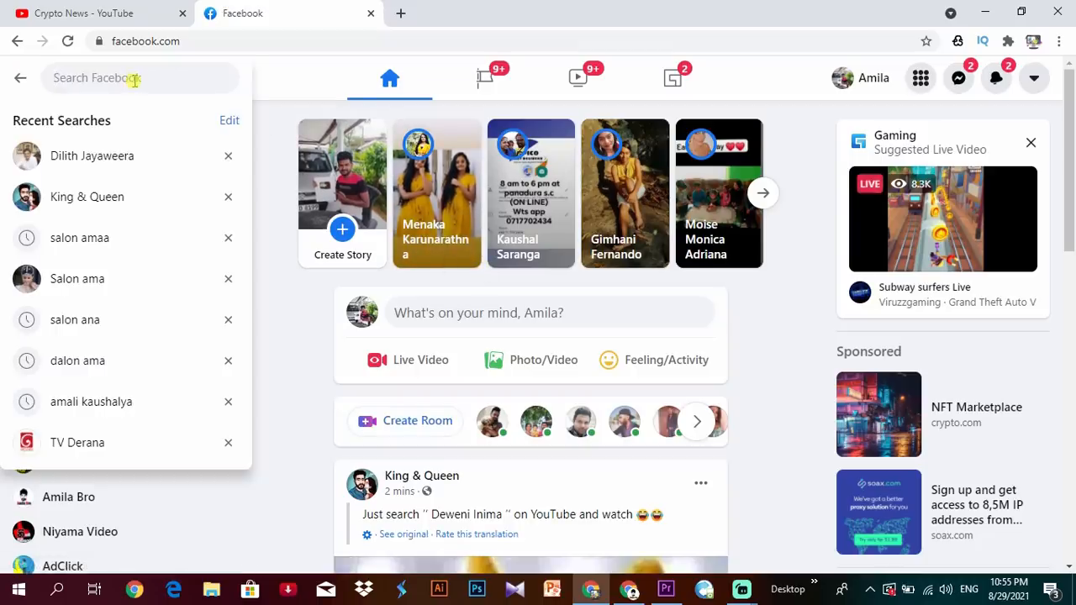
pyautogui.click(91, 155)
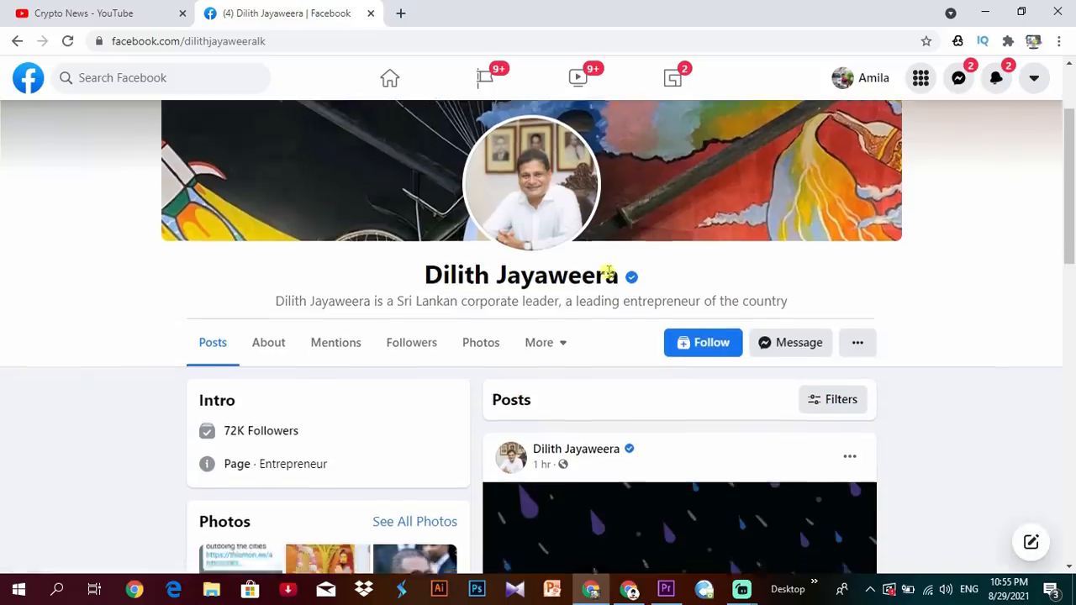
pyautogui.scroll(-3)
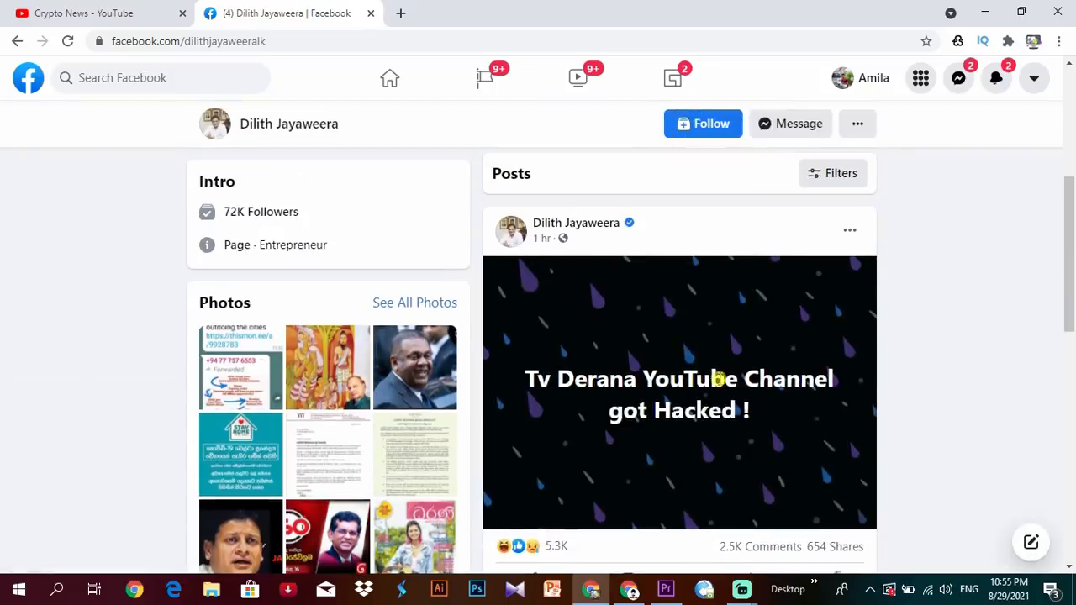
pyautogui.moveTo(531, 276)
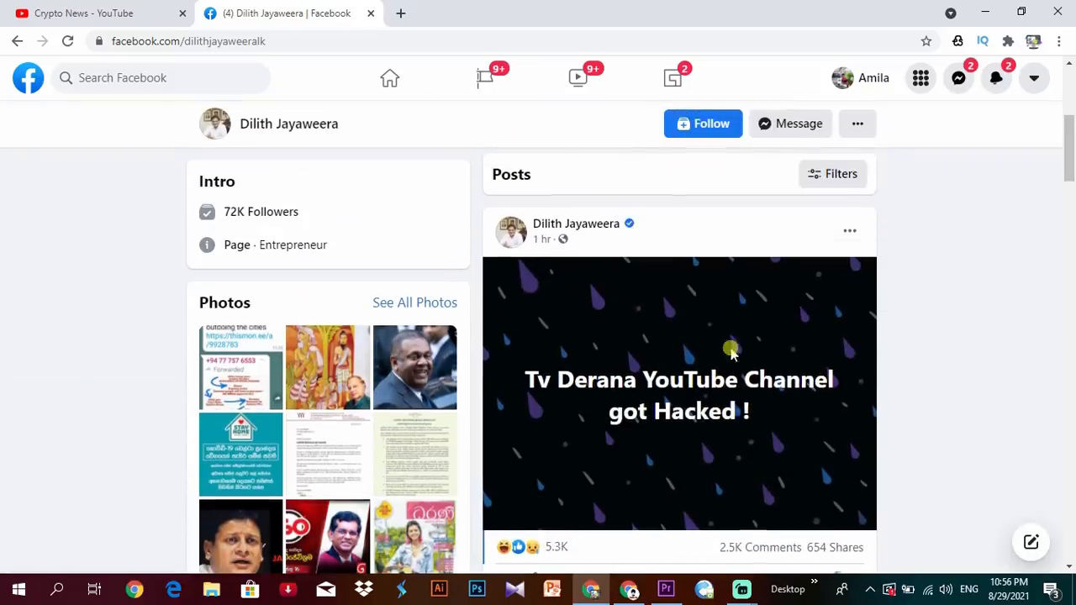
pyautogui.scroll(-3)
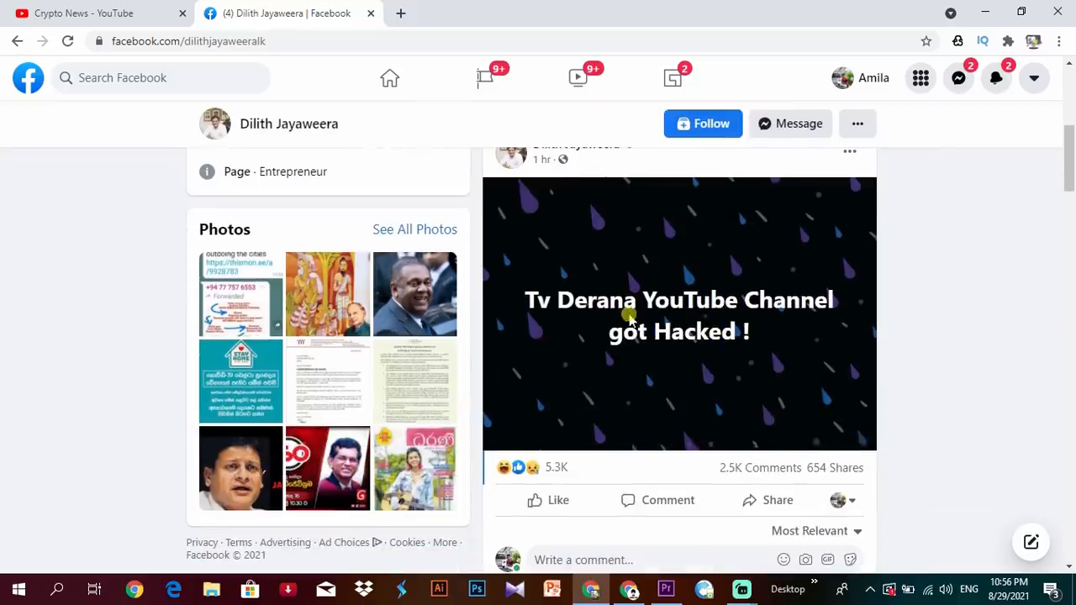
pyautogui.moveTo(401, 141)
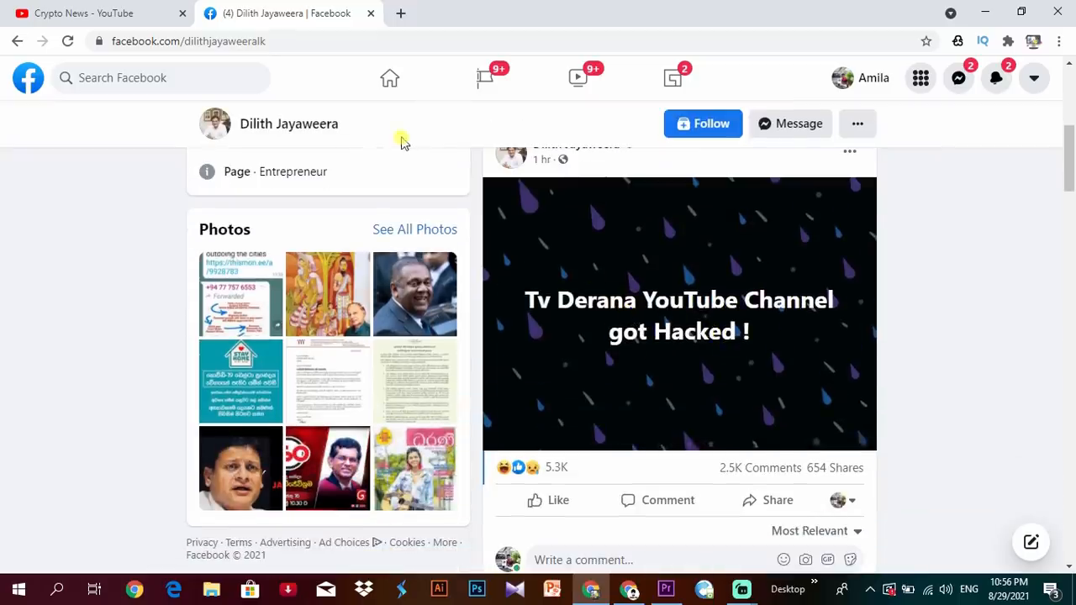
# Return to the Crypto News channel home and start its featured Bitcoin livestream.
pyautogui.click(92, 14)
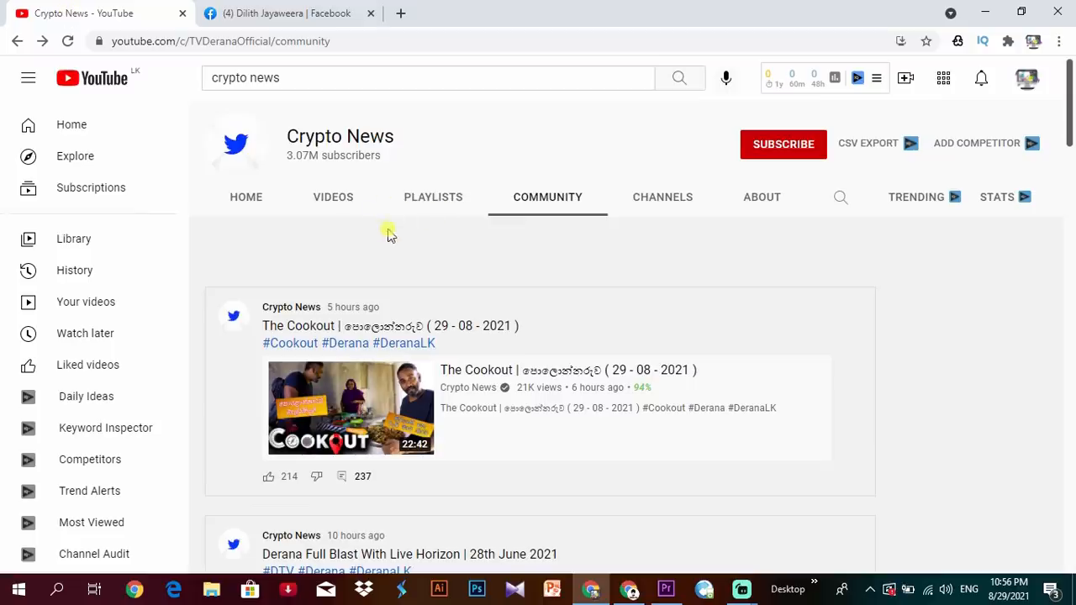
pyautogui.click(246, 197)
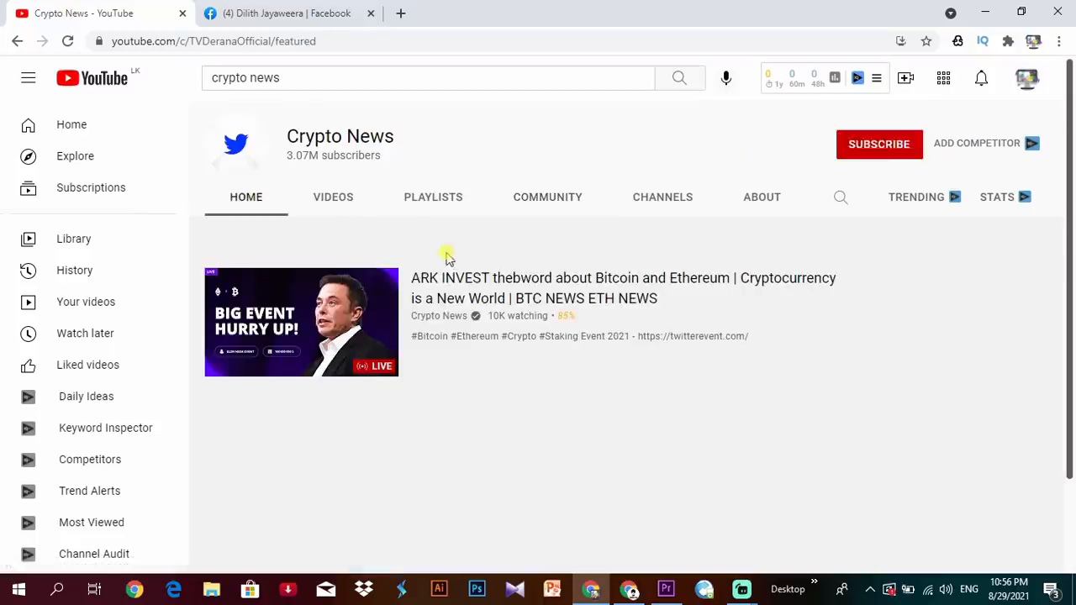
pyautogui.click(301, 323)
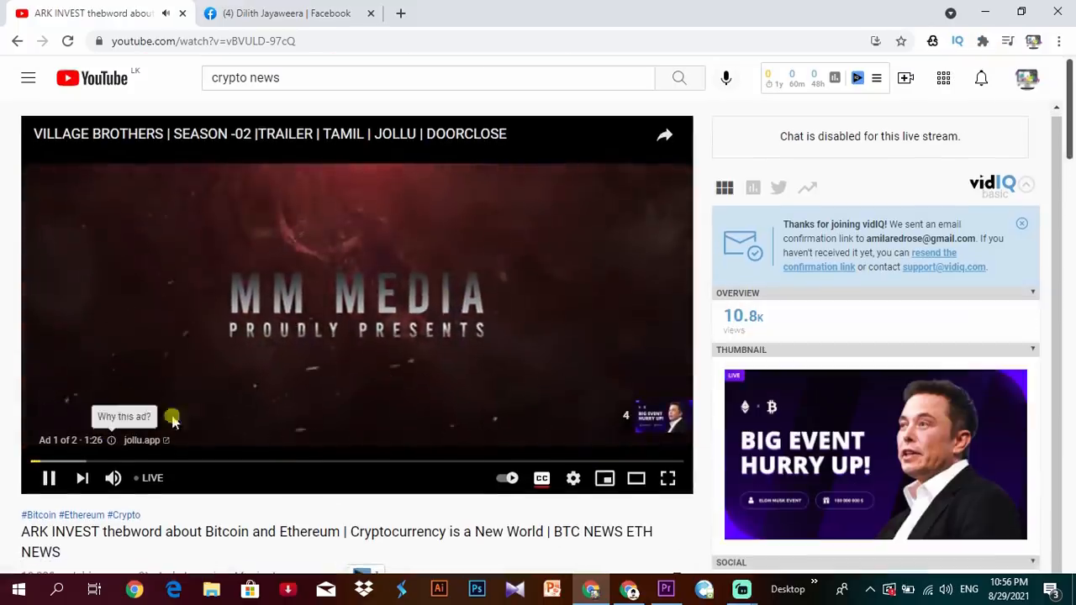
# Skip the pre-roll ads and look over the Bitcoin and Ethereum giveaway scam stream.
pyautogui.scroll(-3)
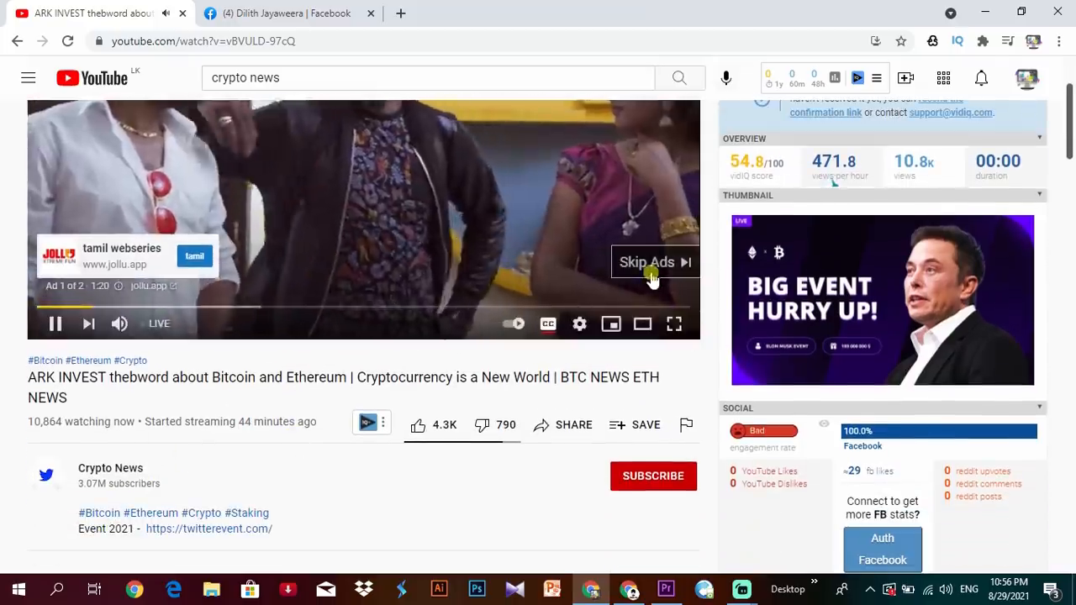
pyautogui.click(647, 263)
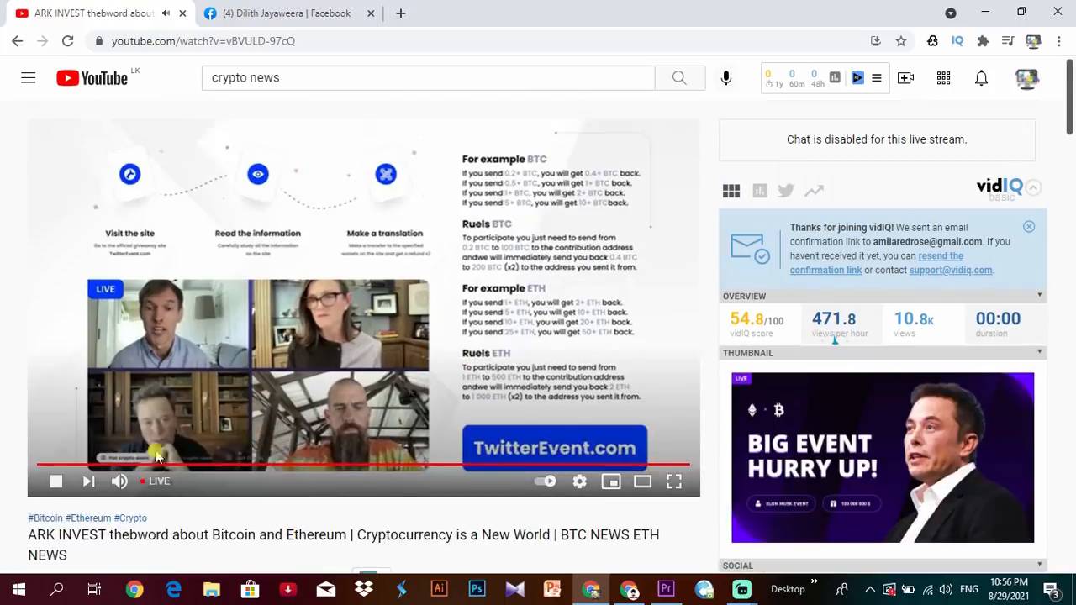
pyautogui.scroll(-3)
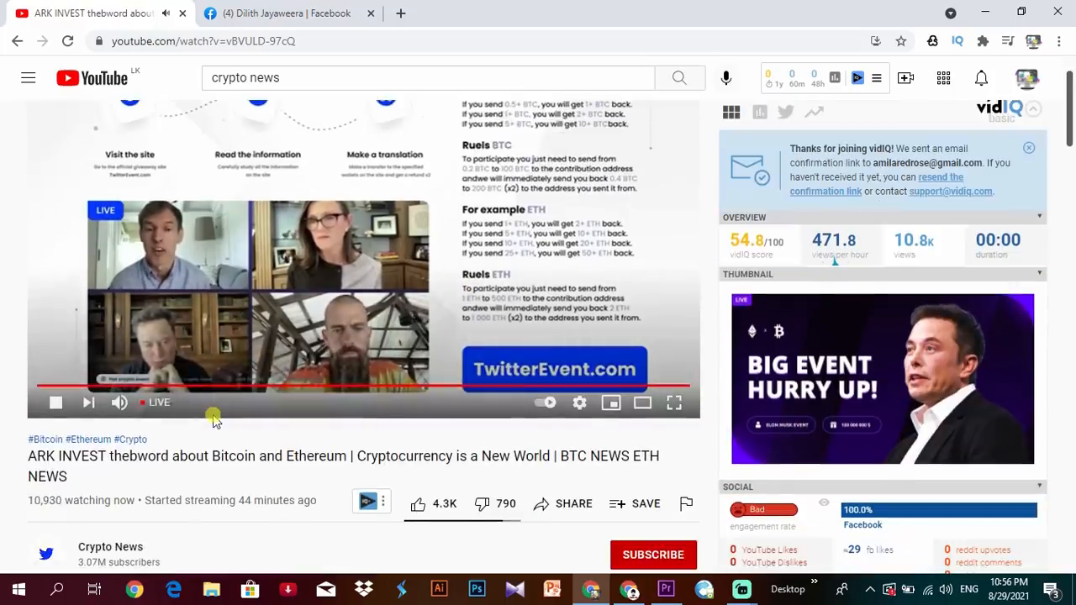
pyautogui.scroll(-3)
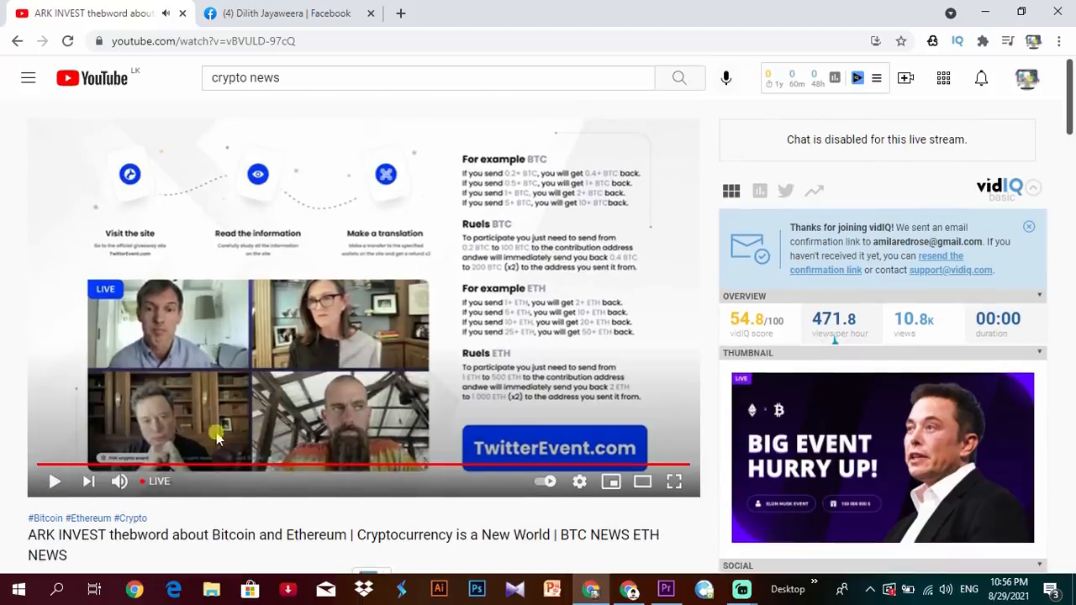
pyautogui.moveTo(275, 323)
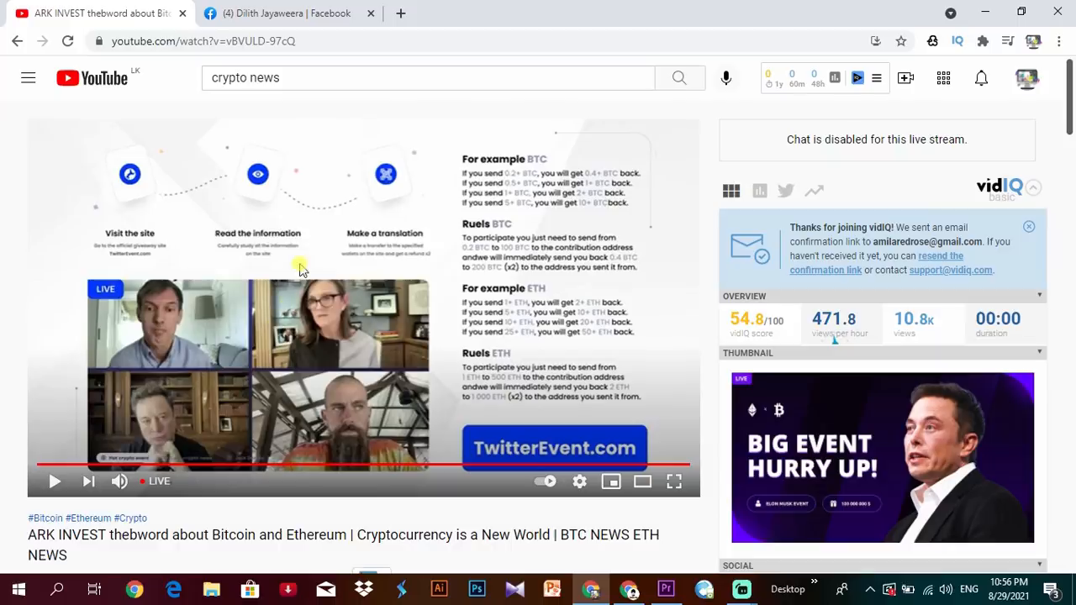
# Read the Business Insider article on hacked YouTube channels pushing Bitcoin scams.
pyautogui.click(286, 14)
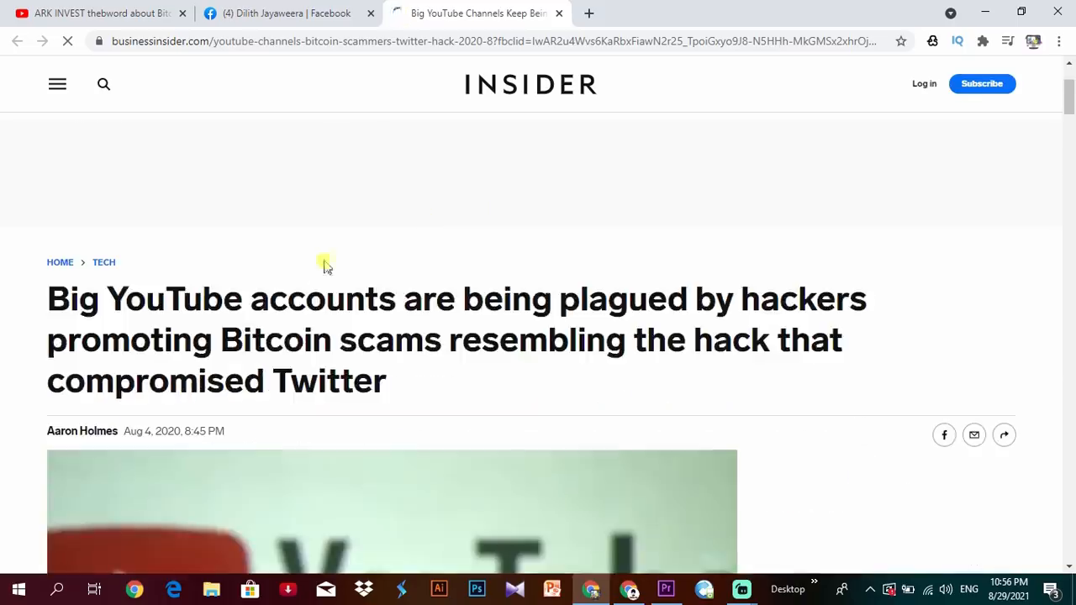
pyautogui.scroll(-3)
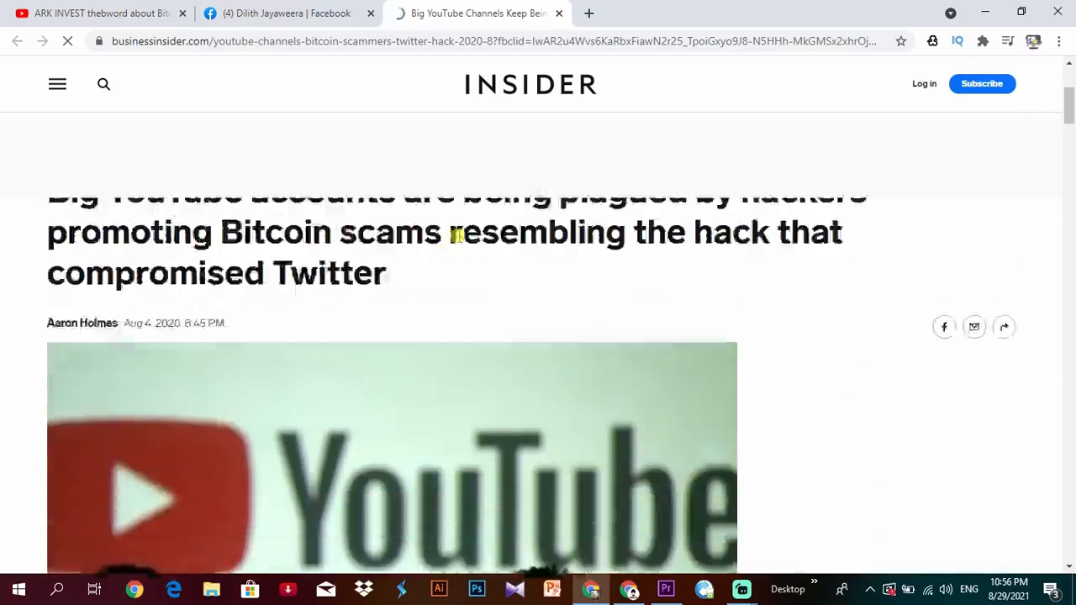
pyautogui.scroll(-3)
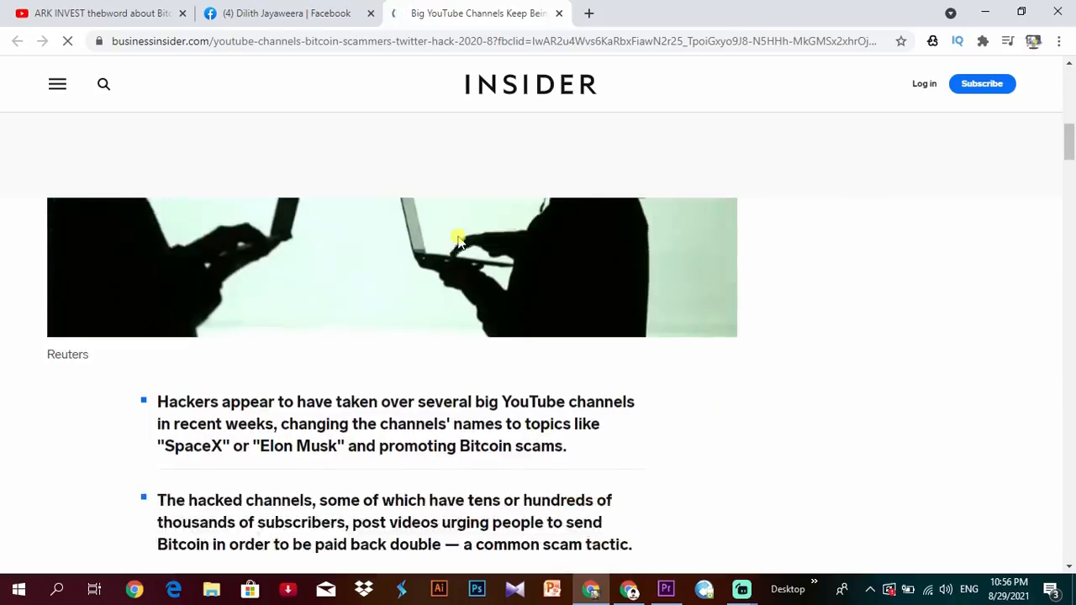
pyautogui.scroll(-3)
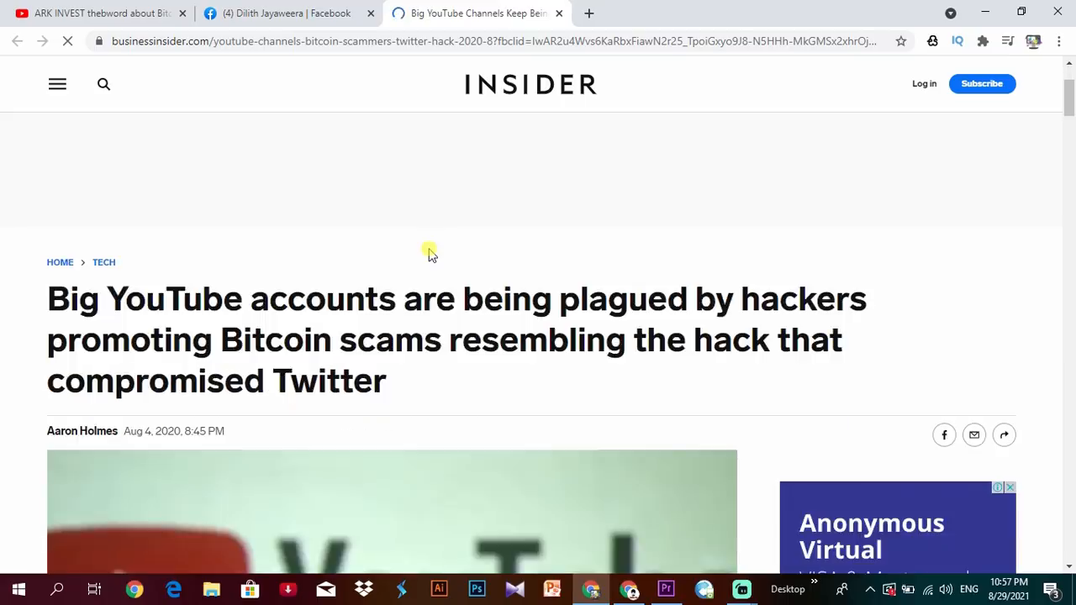
pyautogui.scroll(-3)
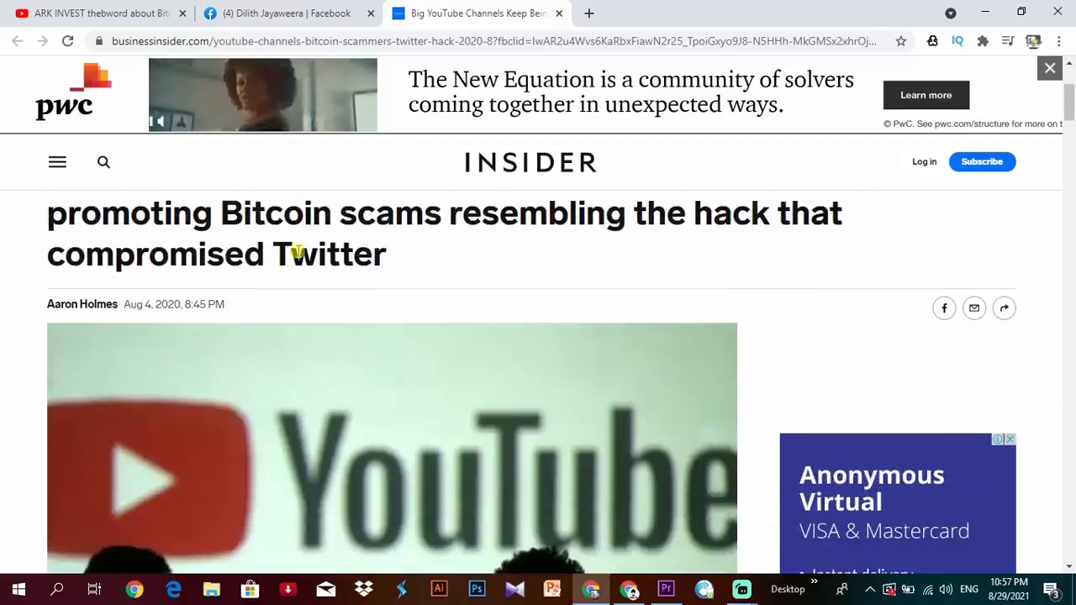
pyautogui.scroll(-3)
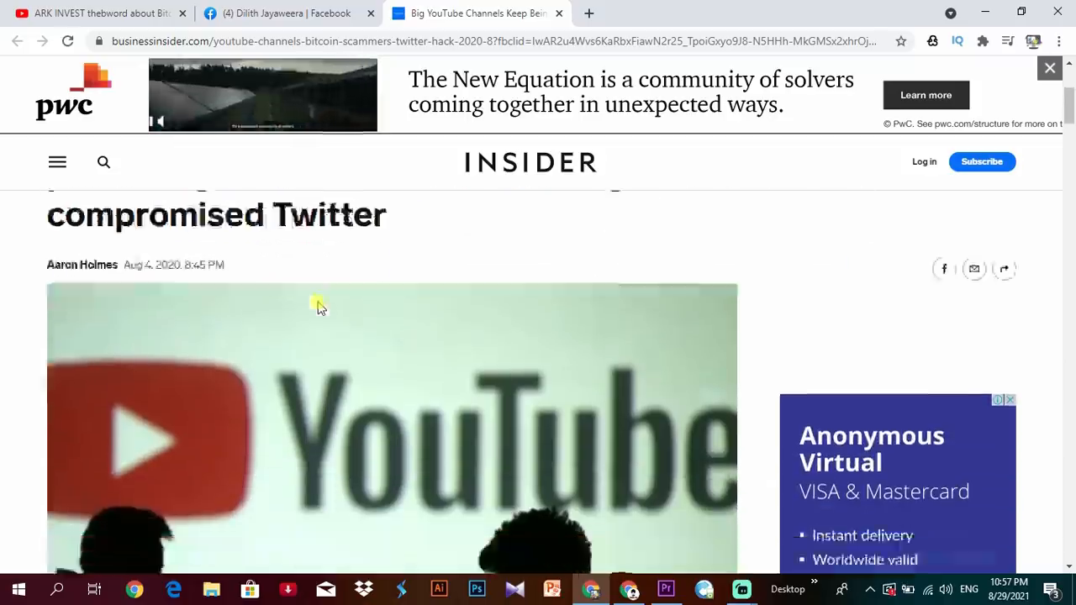
pyautogui.scroll(-3)
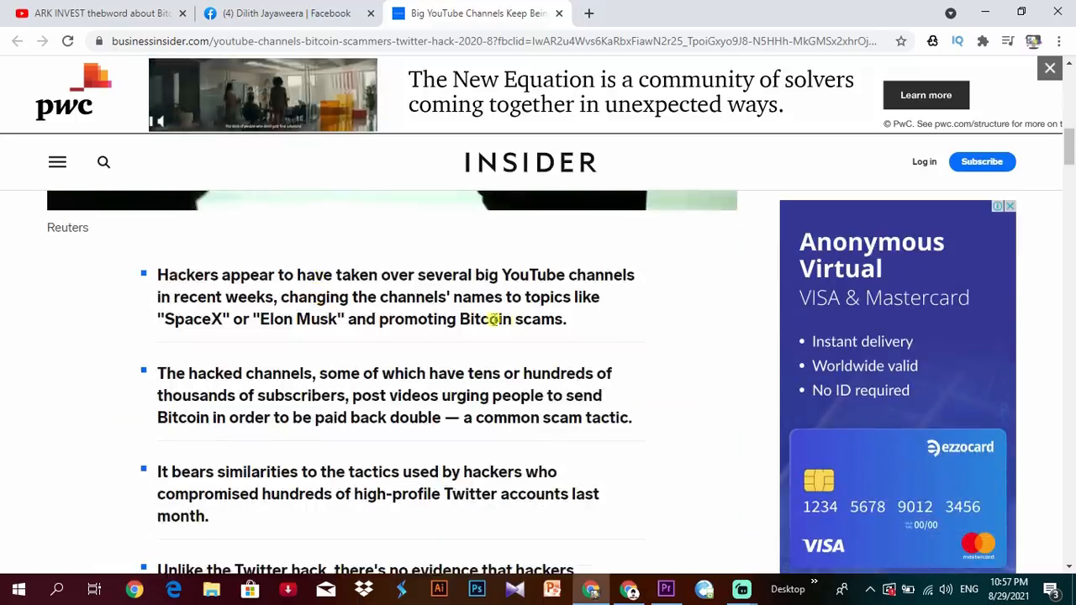
pyautogui.moveTo(158, 276); pyautogui.dragTo(226, 296)
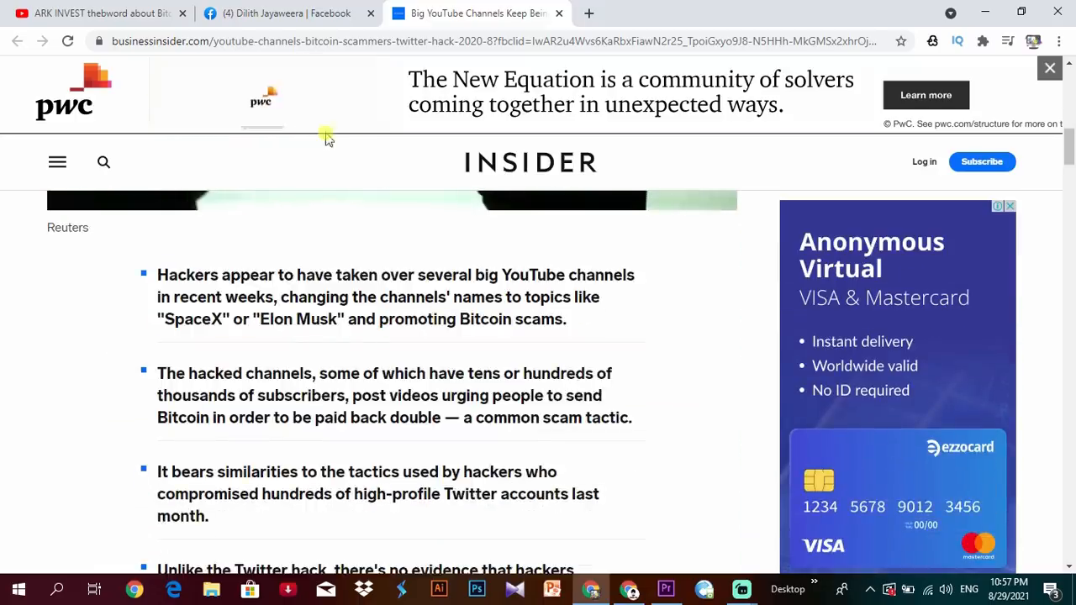
# Check the scam livestream, then finish reading the article and return to YouTube.
pyautogui.click(97, 14)
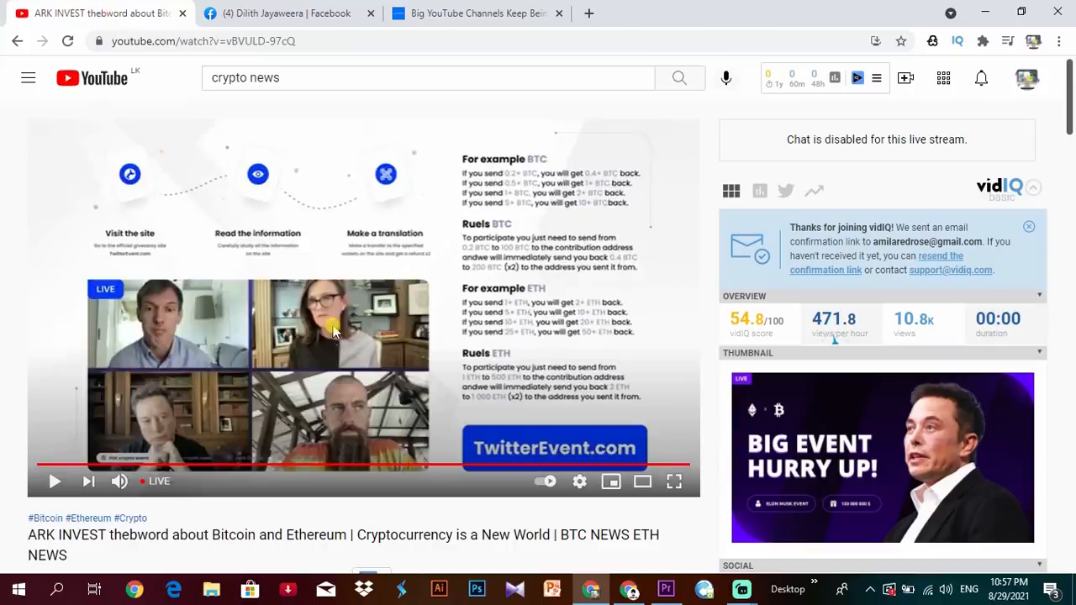
pyautogui.click(54, 481)
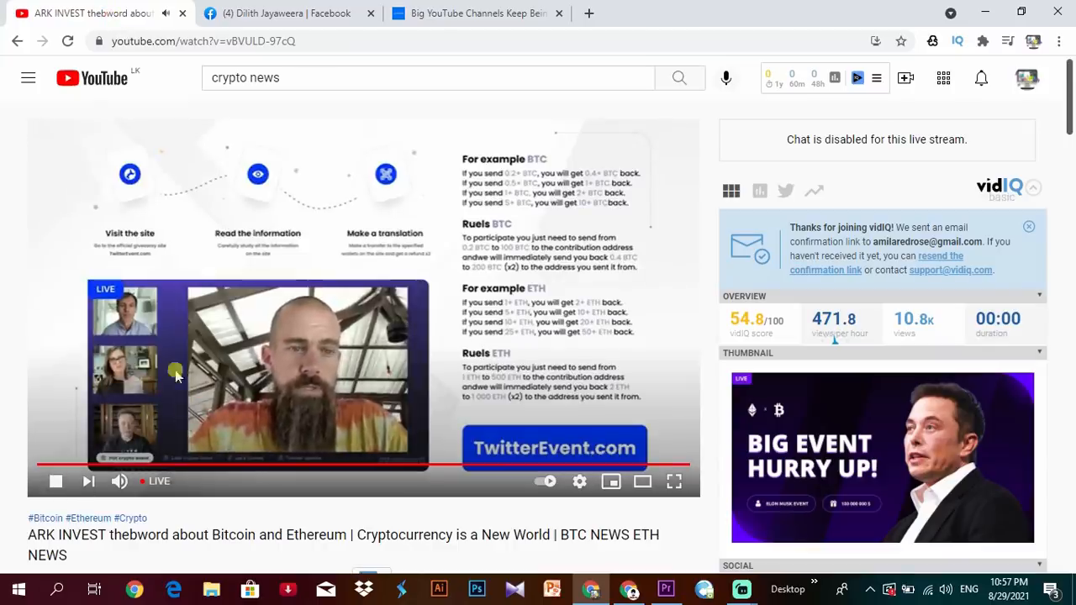
pyautogui.click(474, 13)
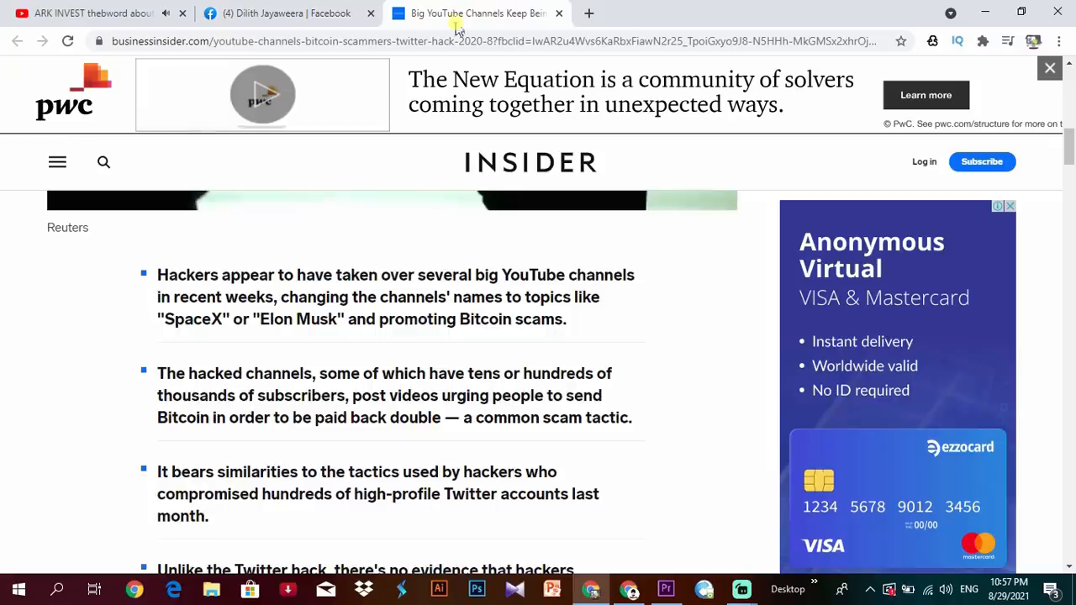
pyautogui.scroll(-3)
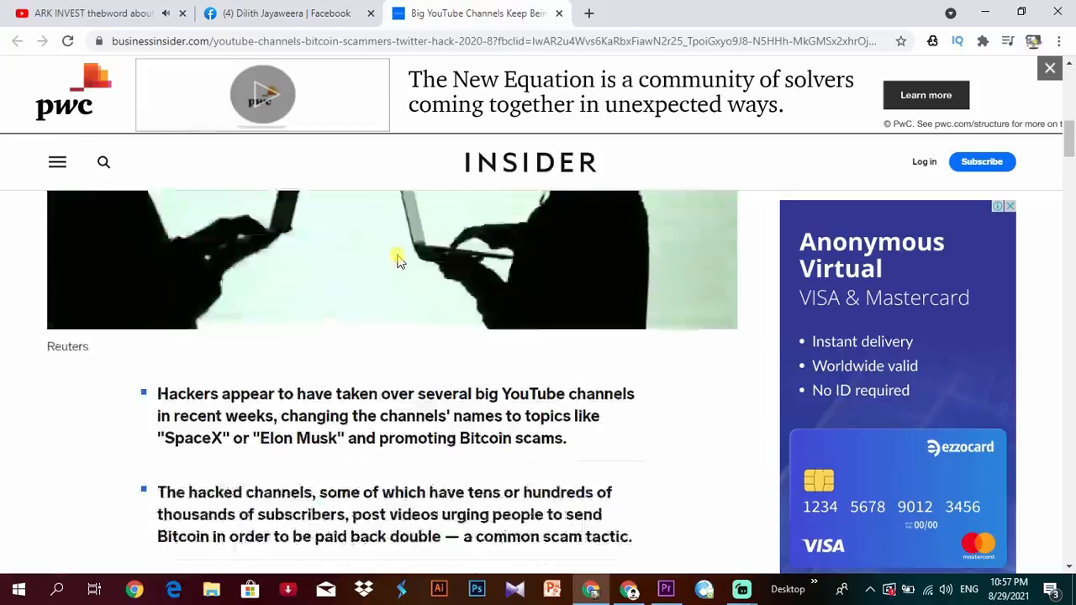
pyautogui.scroll(-3)
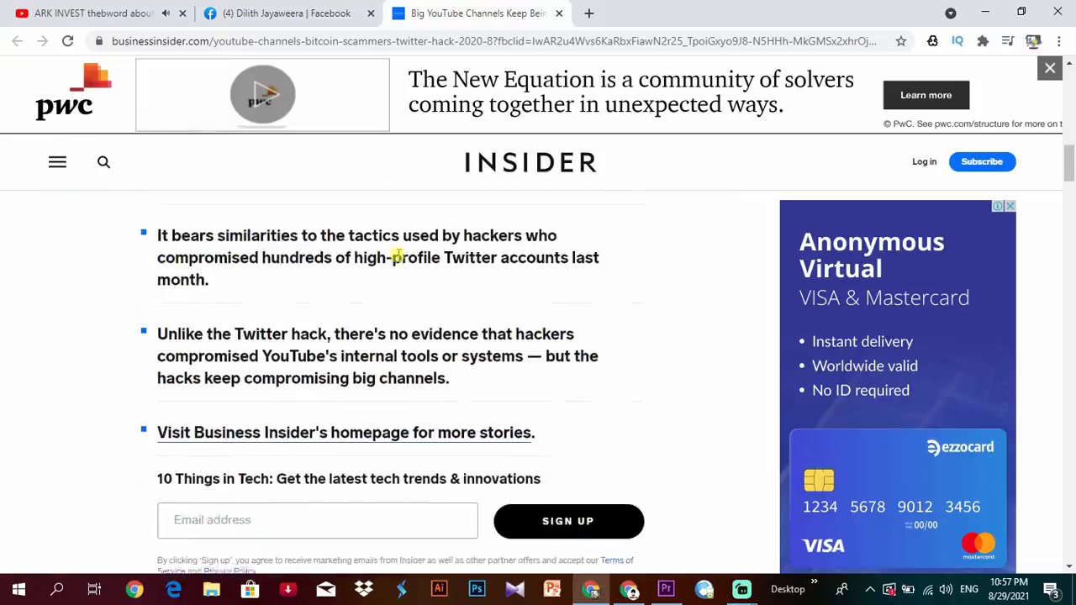
pyautogui.scroll(-3)
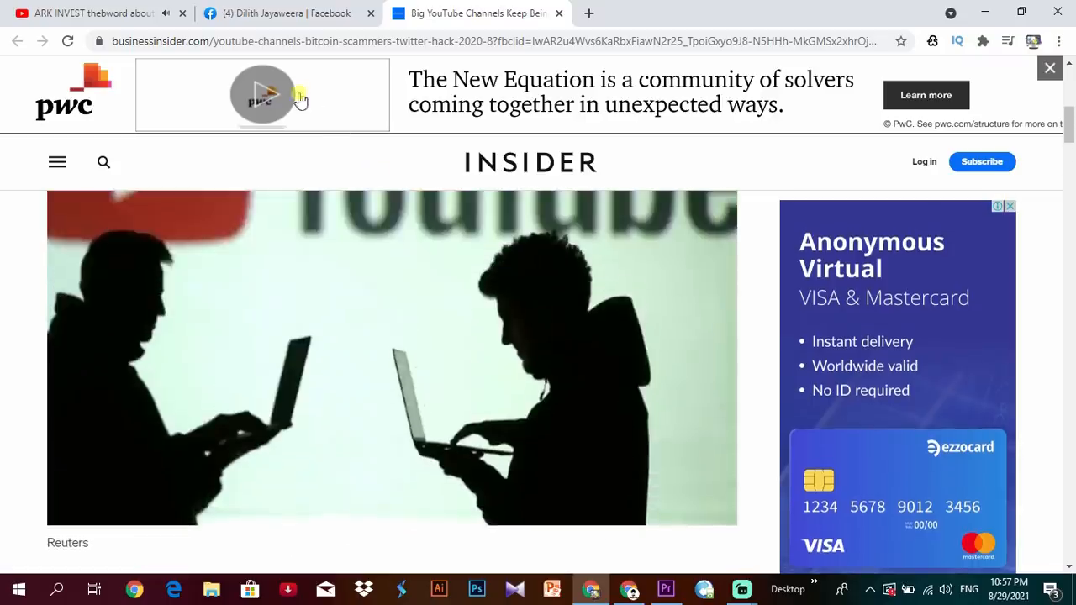
pyautogui.click(92, 13)
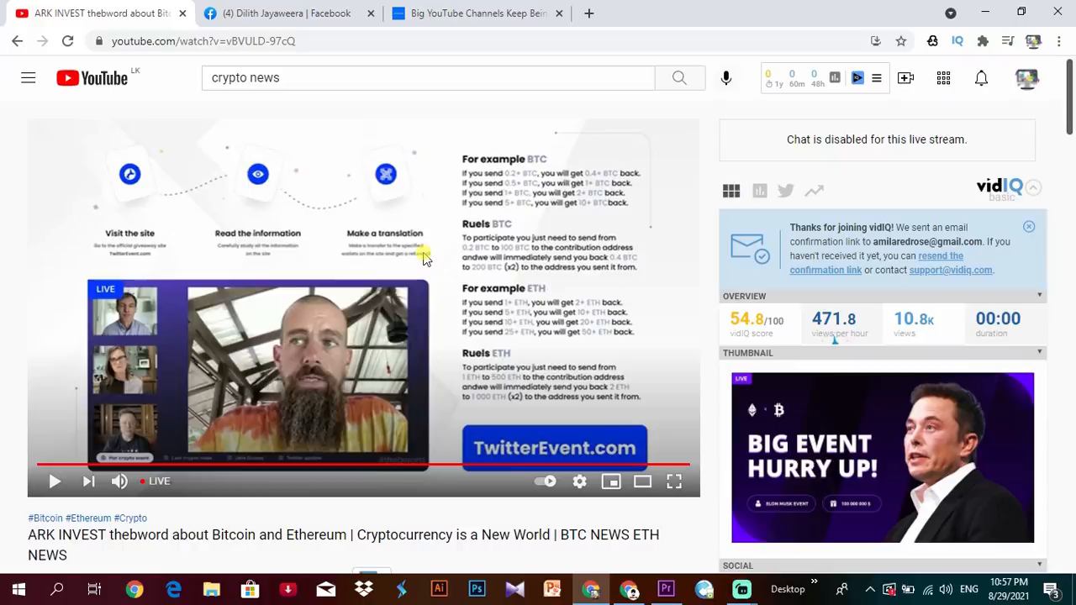
pyautogui.moveTo(377, 215)
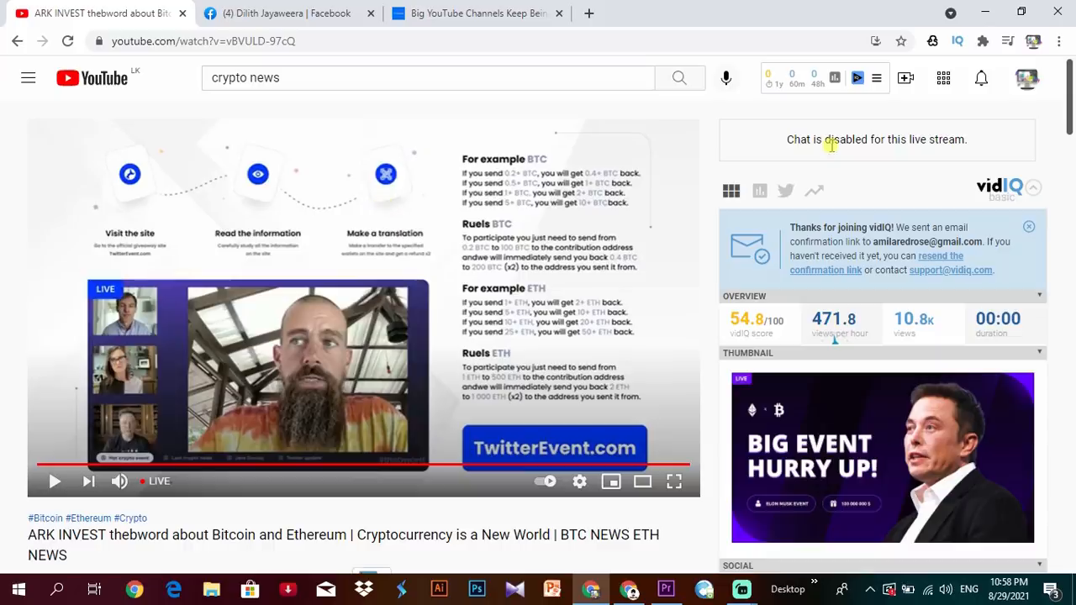
# Show the Google apps grid on a new tab's Google start page.
pyautogui.click(1025, 78)
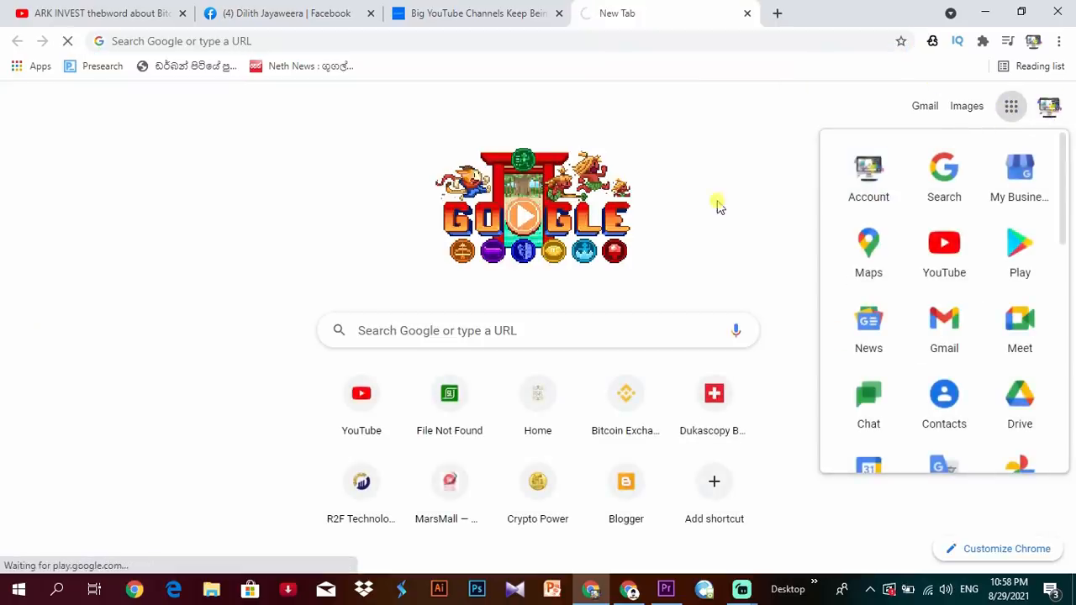
# View the Google Account Security page, showing 2-Step Verification is off.
pyautogui.click(868, 168)
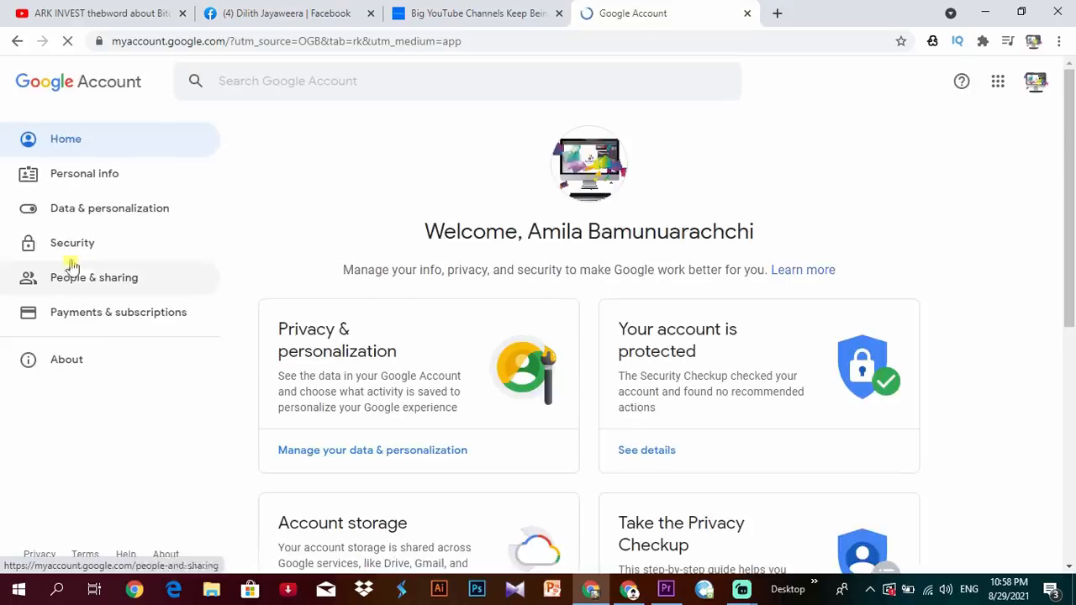
pyautogui.click(72, 242)
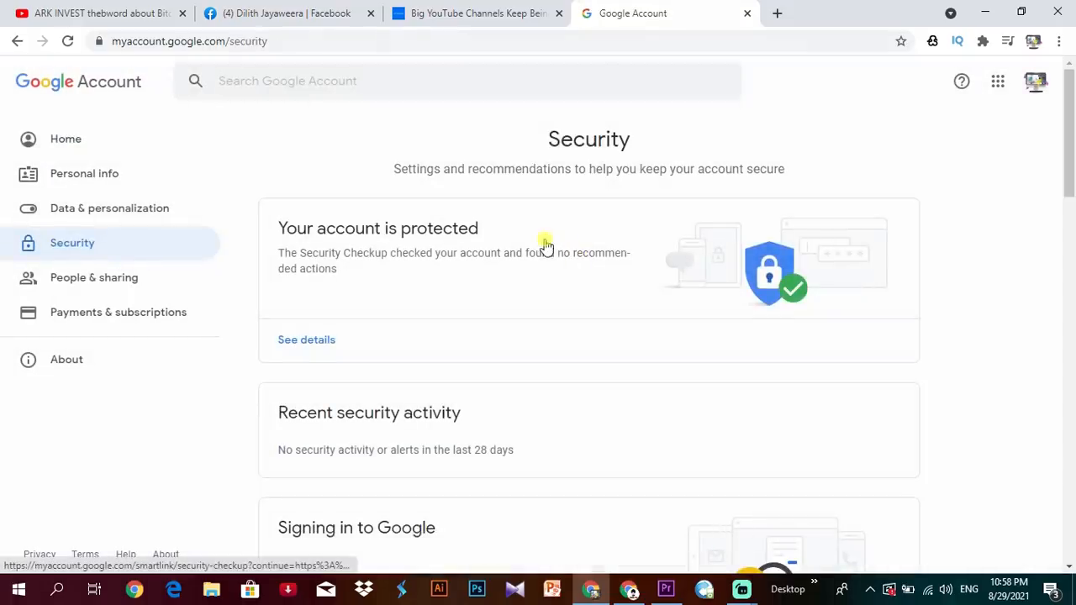
pyautogui.scroll(-3)
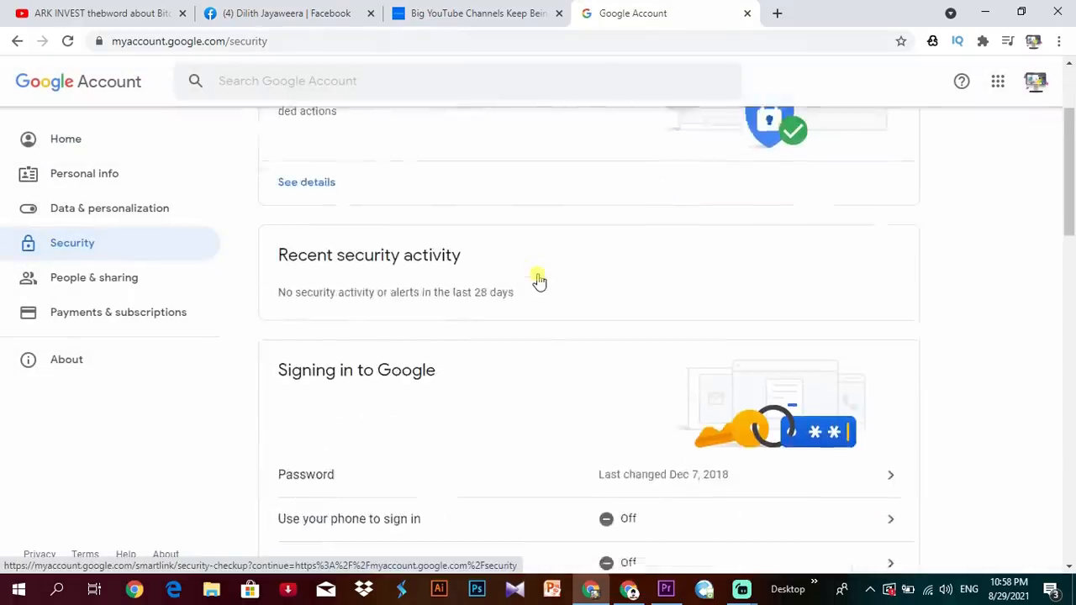
pyautogui.scroll(-3)
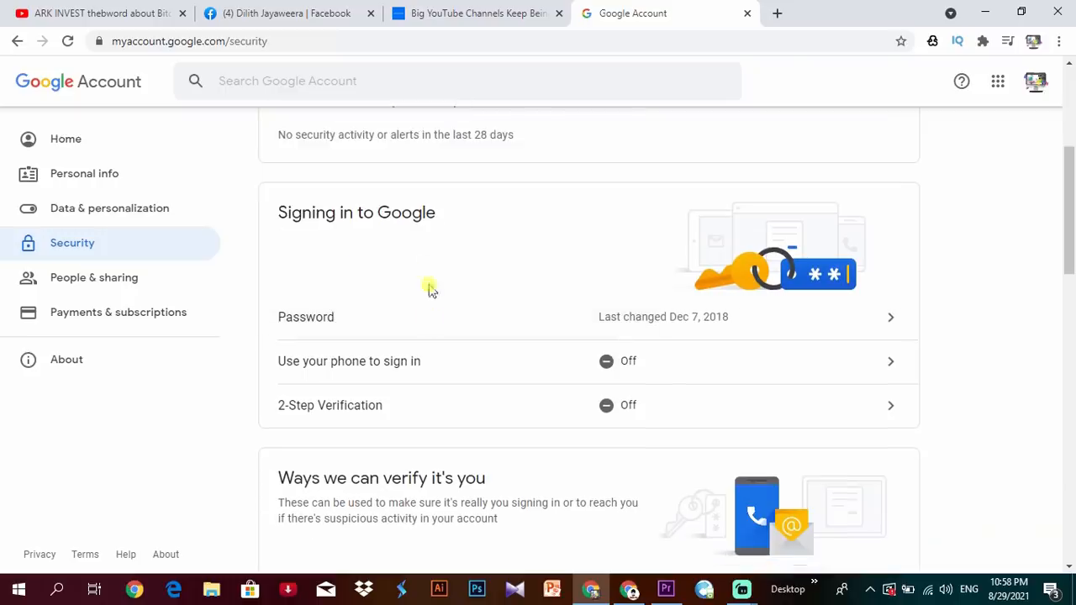
pyautogui.moveTo(496, 360)
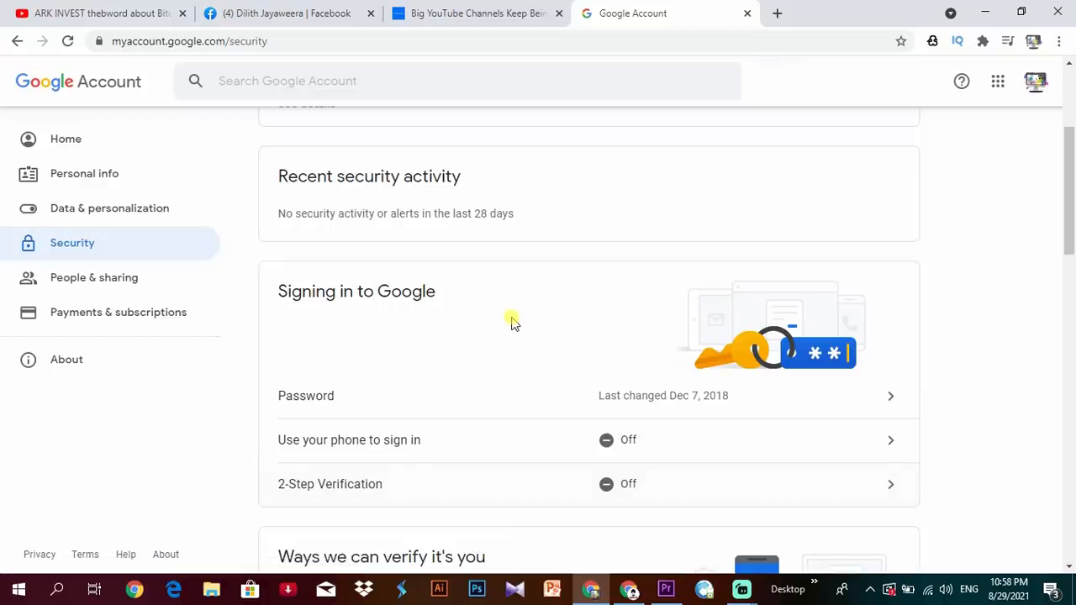
pyautogui.moveTo(513, 320)
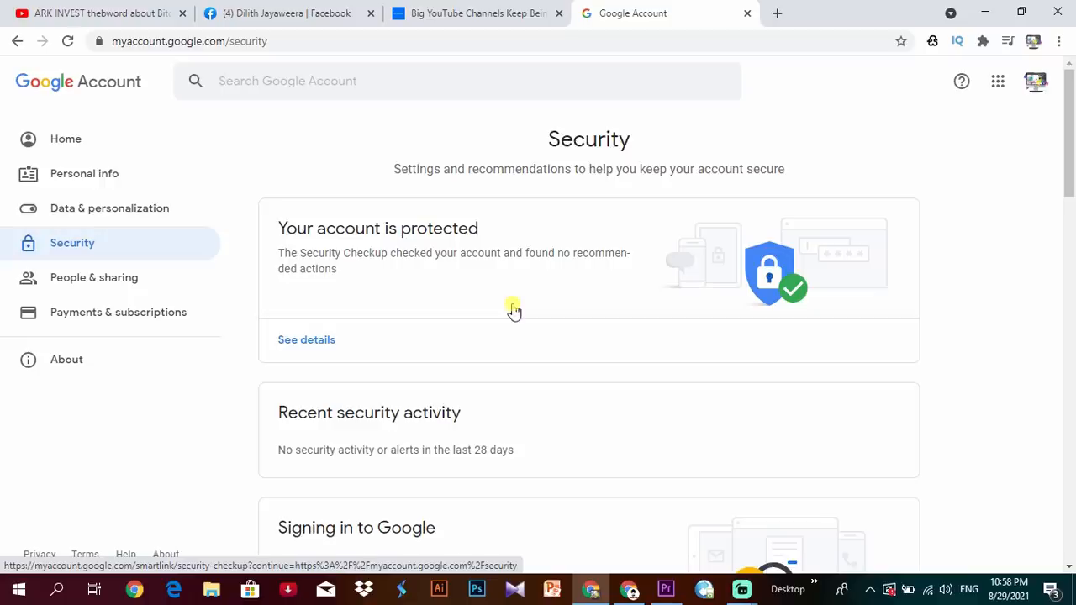
pyautogui.moveTo(515, 330)
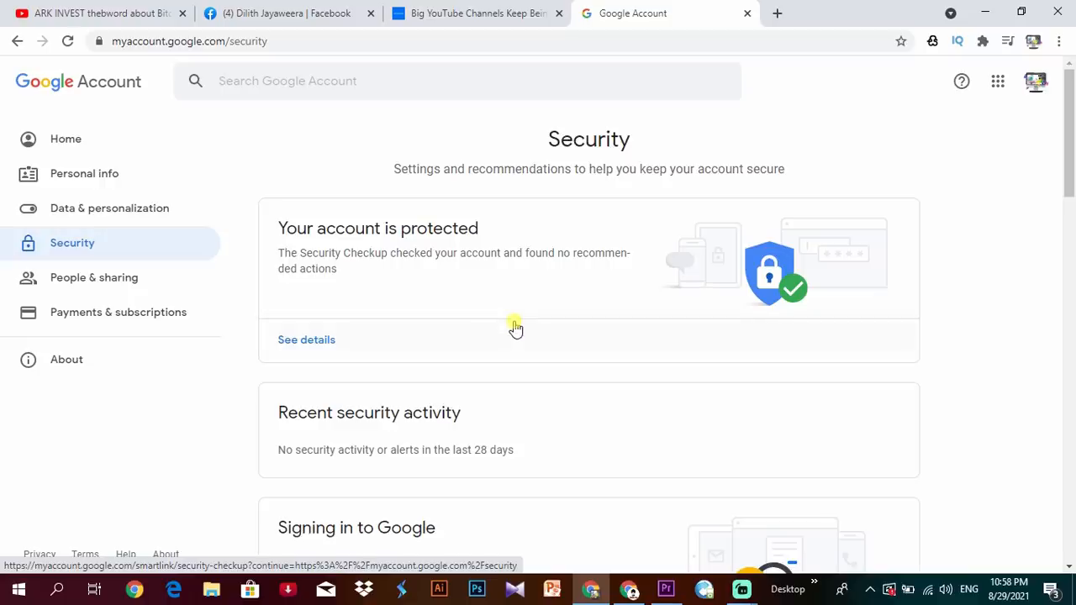
pyautogui.moveTo(518, 279)
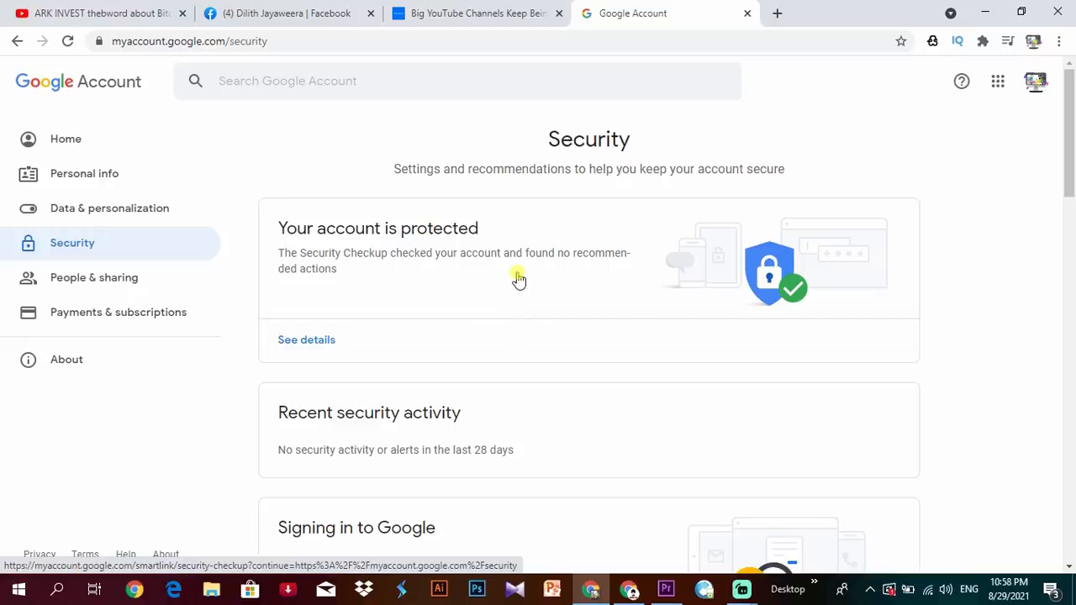
pyautogui.moveTo(414, 235)
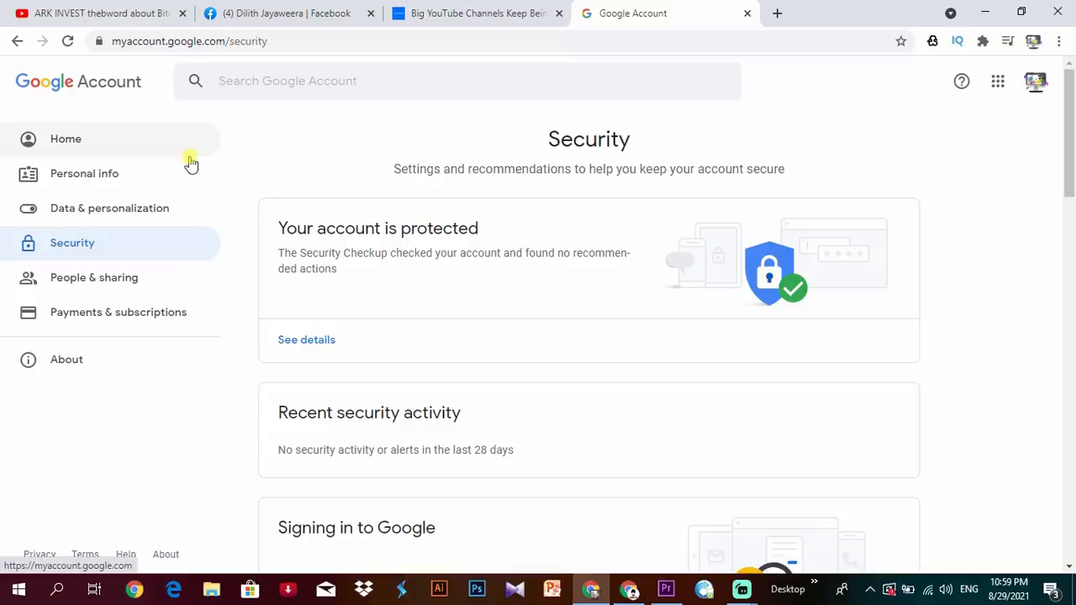
pyautogui.moveTo(389, 228)
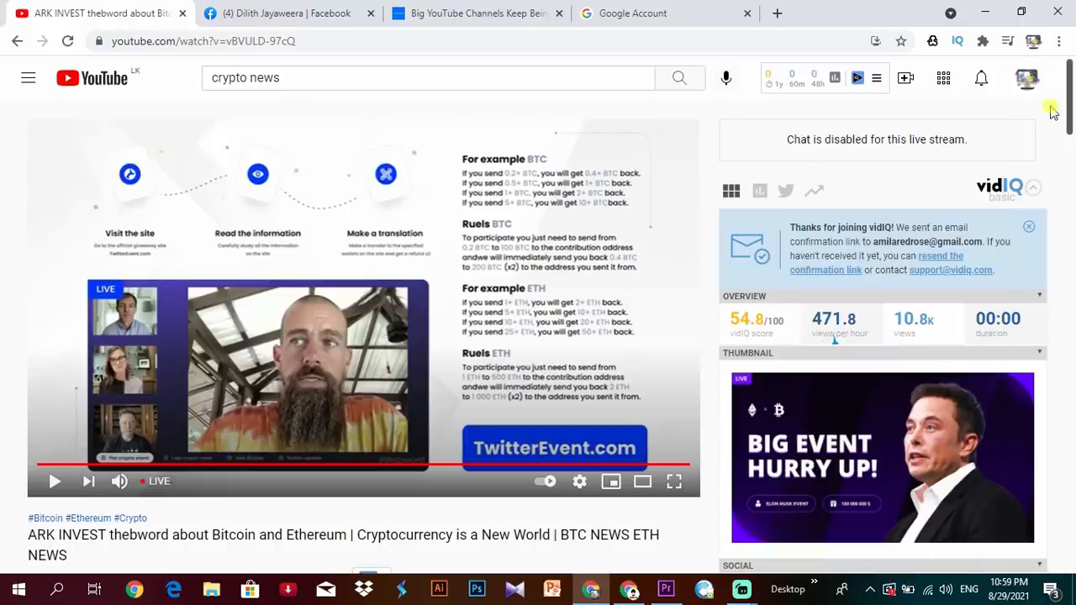
pyautogui.moveTo(536, 217)
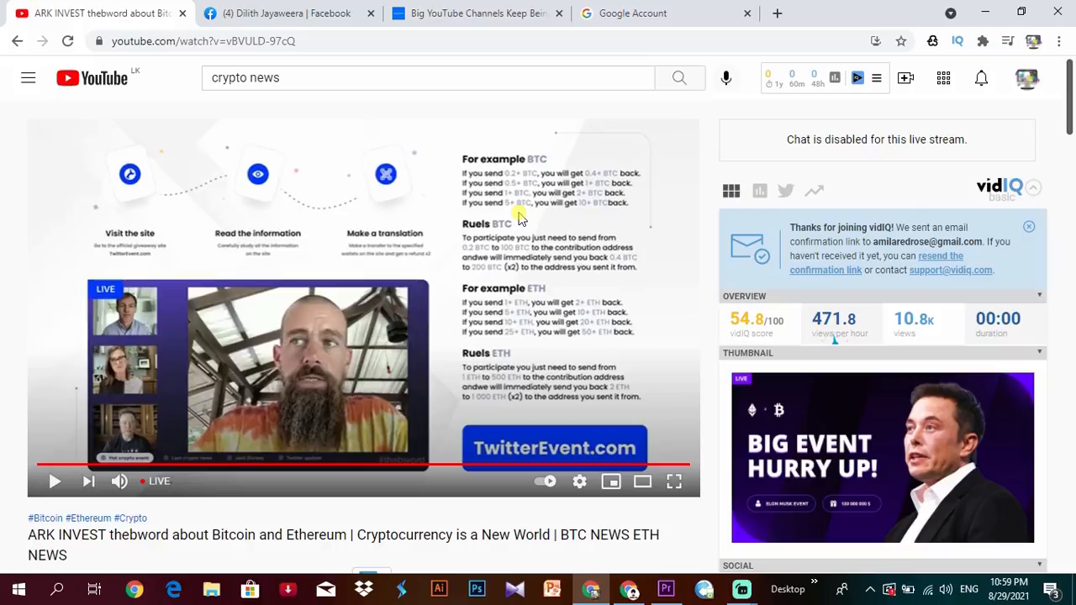
# Look over the ARK INVEST scam livestream page and begin a new YouTube search.
pyautogui.scroll(-3)
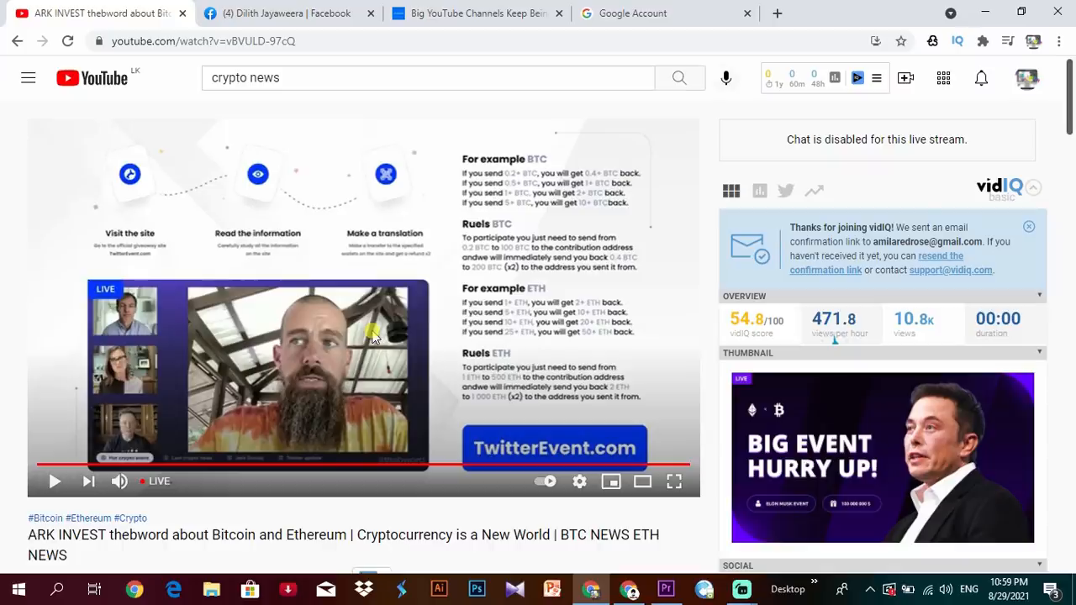
pyautogui.scroll(-3)
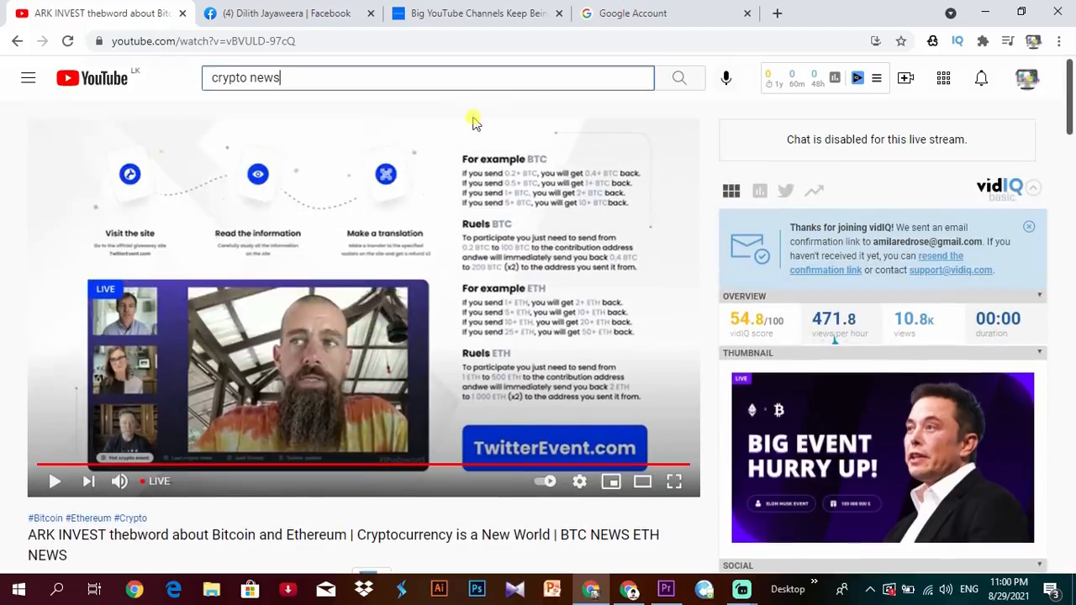
pyautogui.moveTo(407, 152)
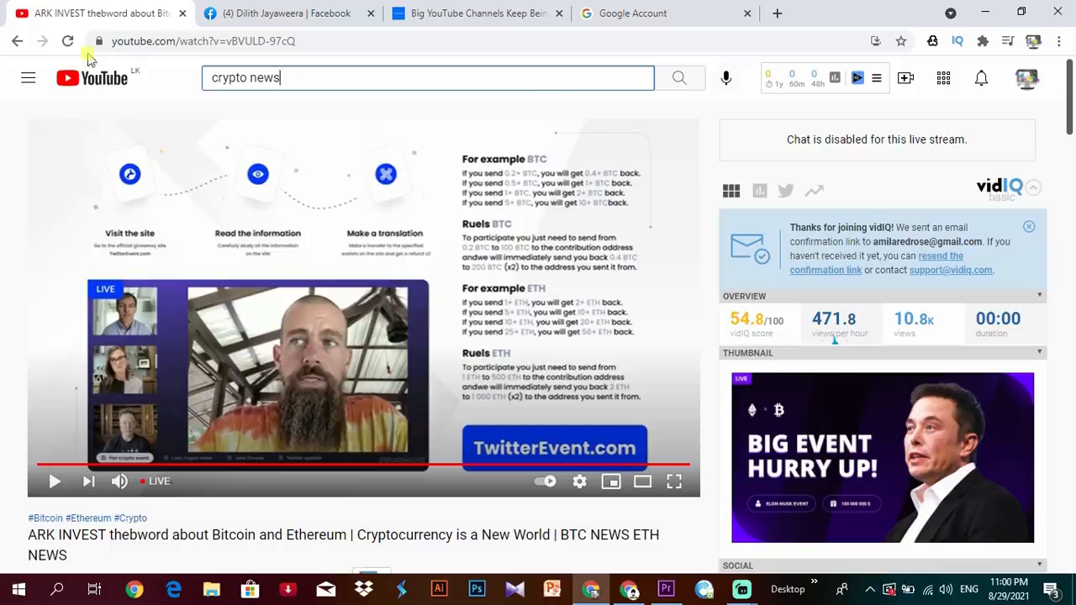
pyautogui.write('t')
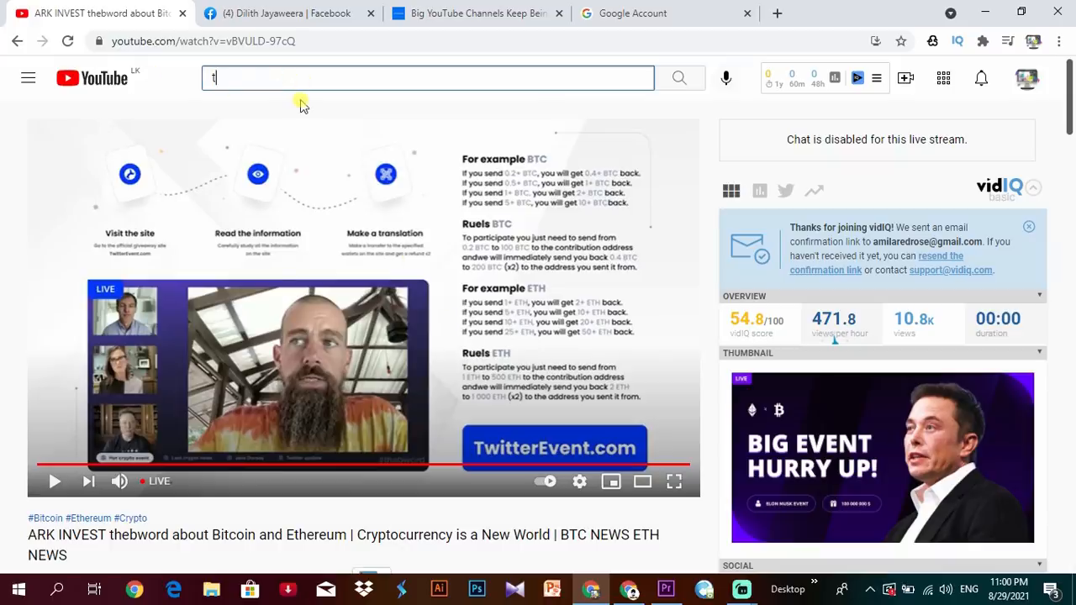
# Search YouTube for 'tv derana' and browse the results.
pyautogui.write('v dera')
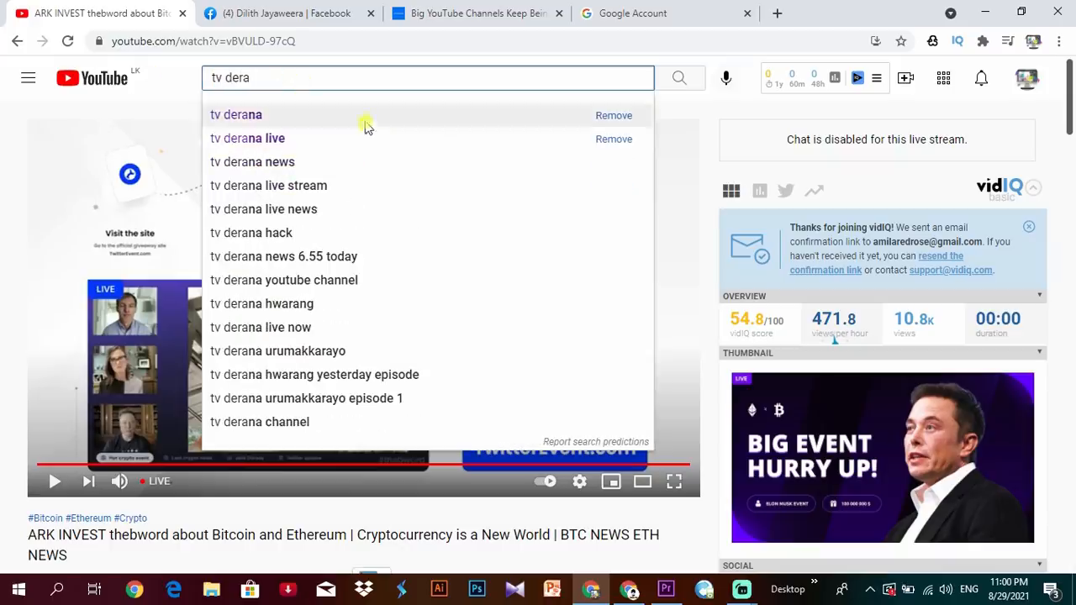
pyautogui.click(236, 114)
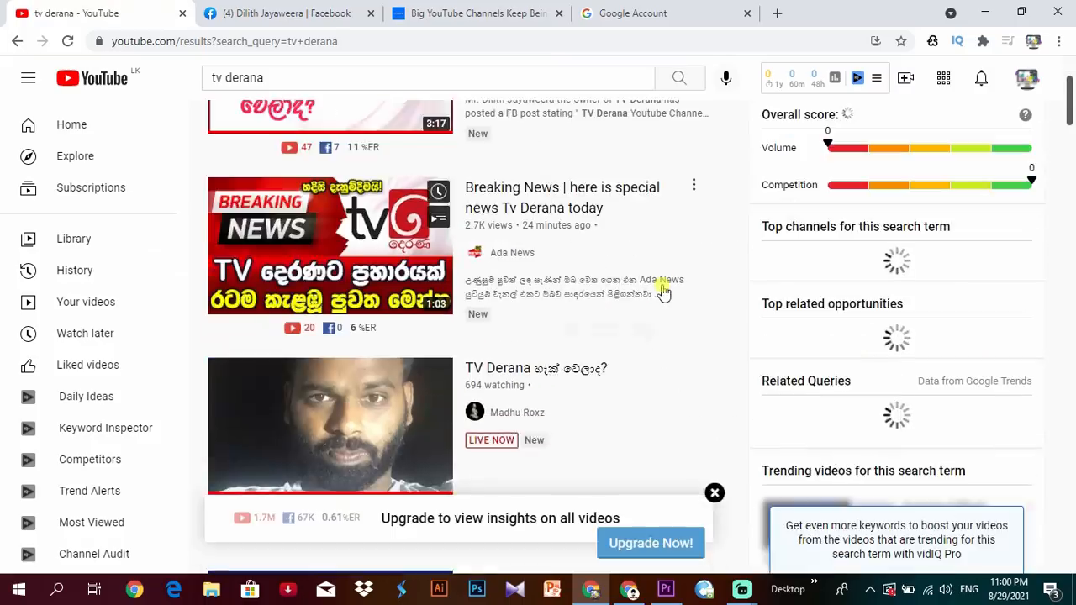
pyautogui.scroll(-3)
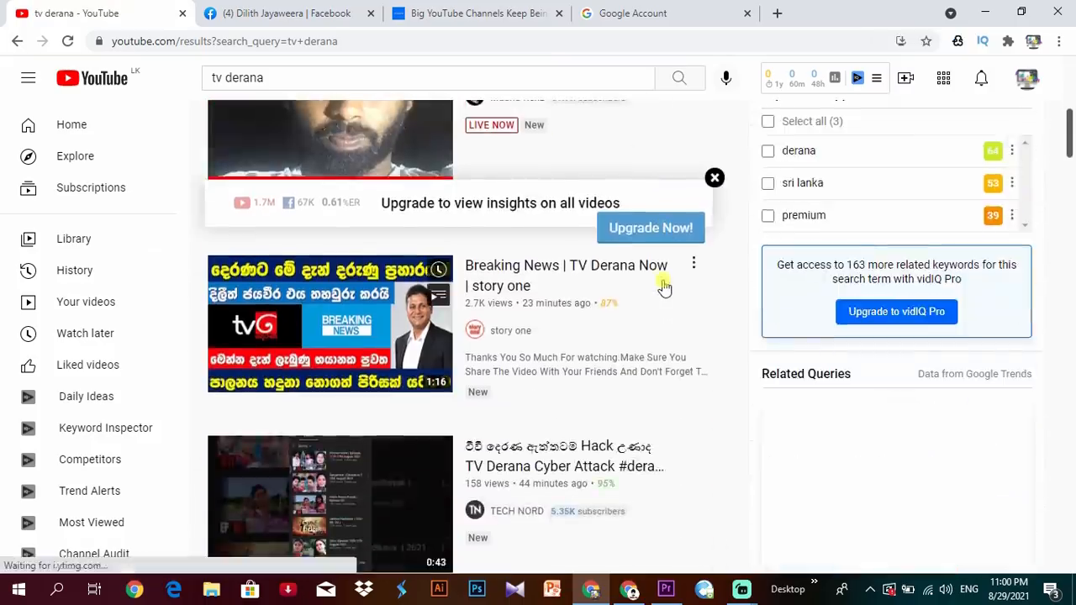
pyautogui.scroll(-3)
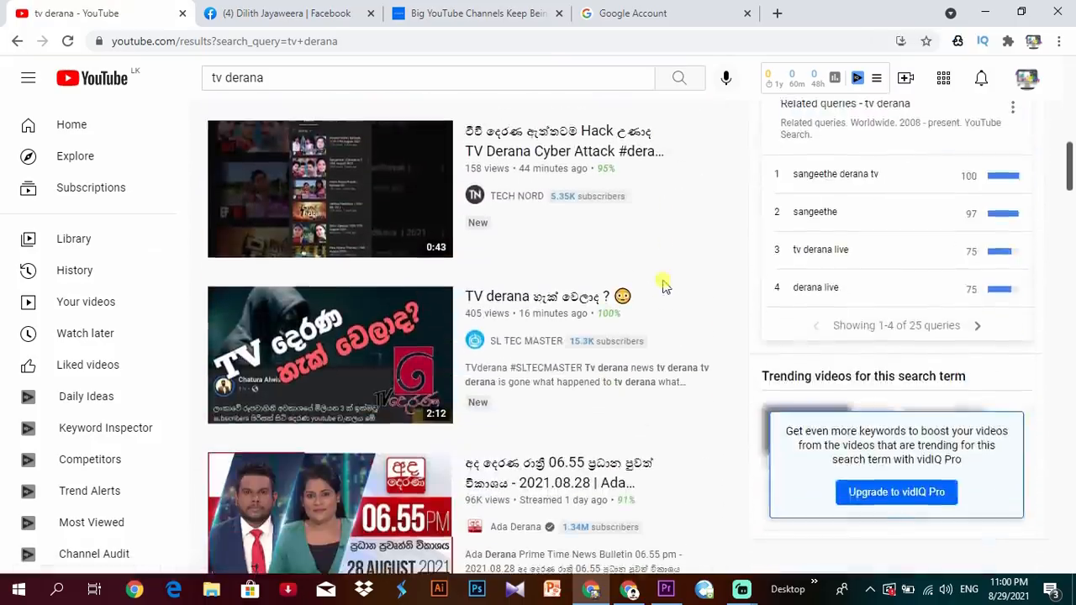
pyautogui.scroll(-3)
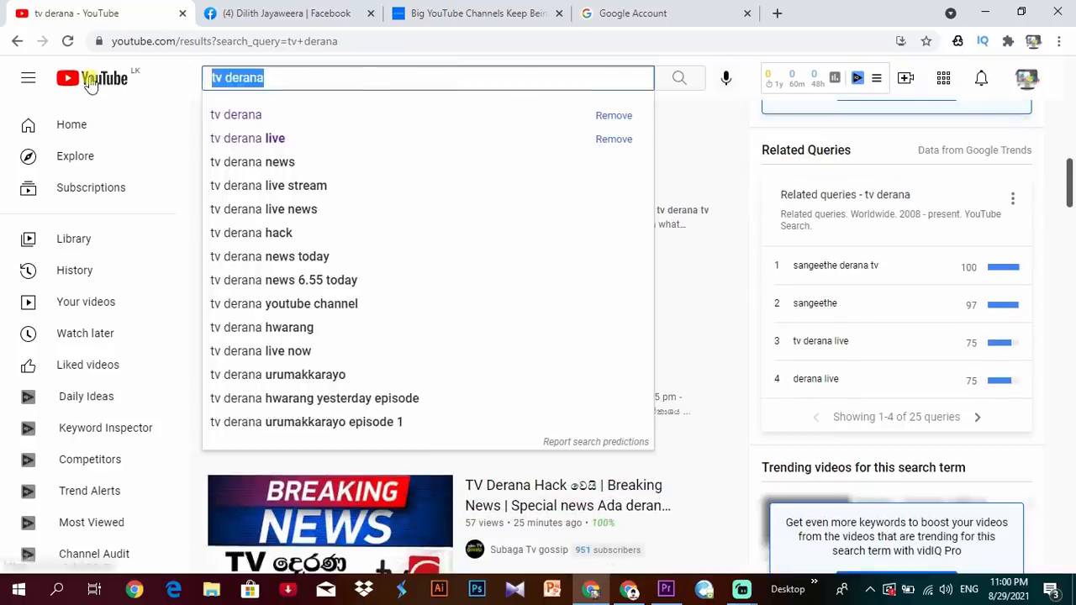
# Search 'crypto news' instead, showing the live ARK INVEST scam stream on top.
pyautogui.write('crypto news')
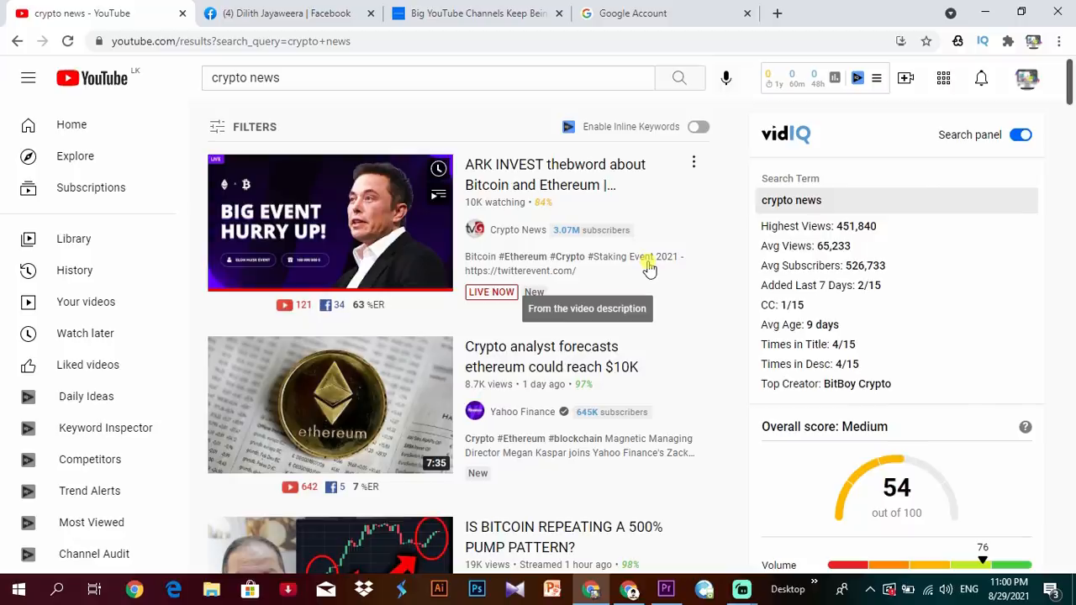
pyautogui.moveTo(662, 242)
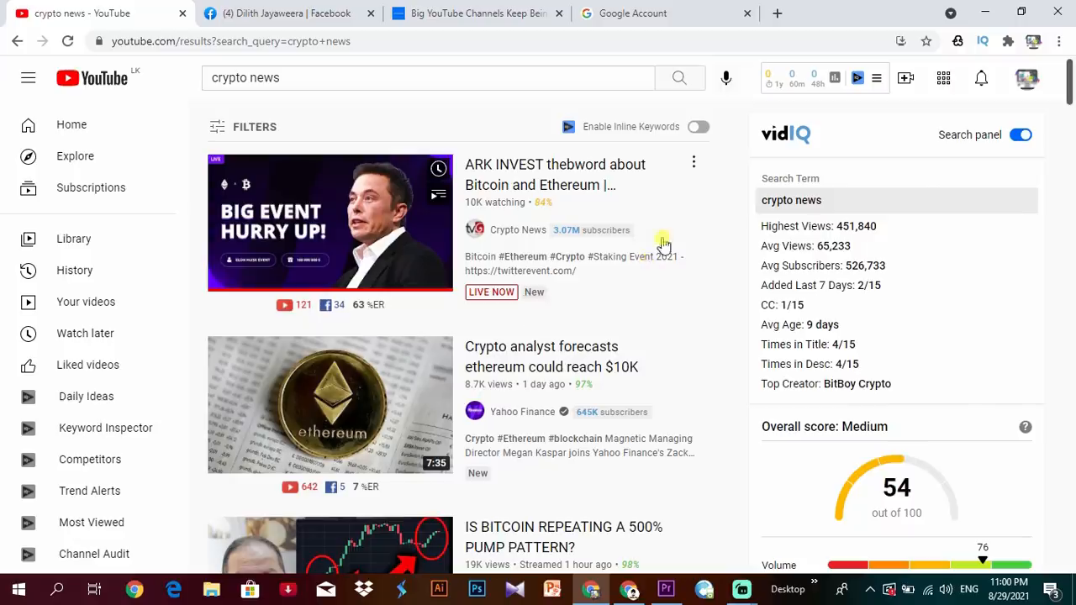